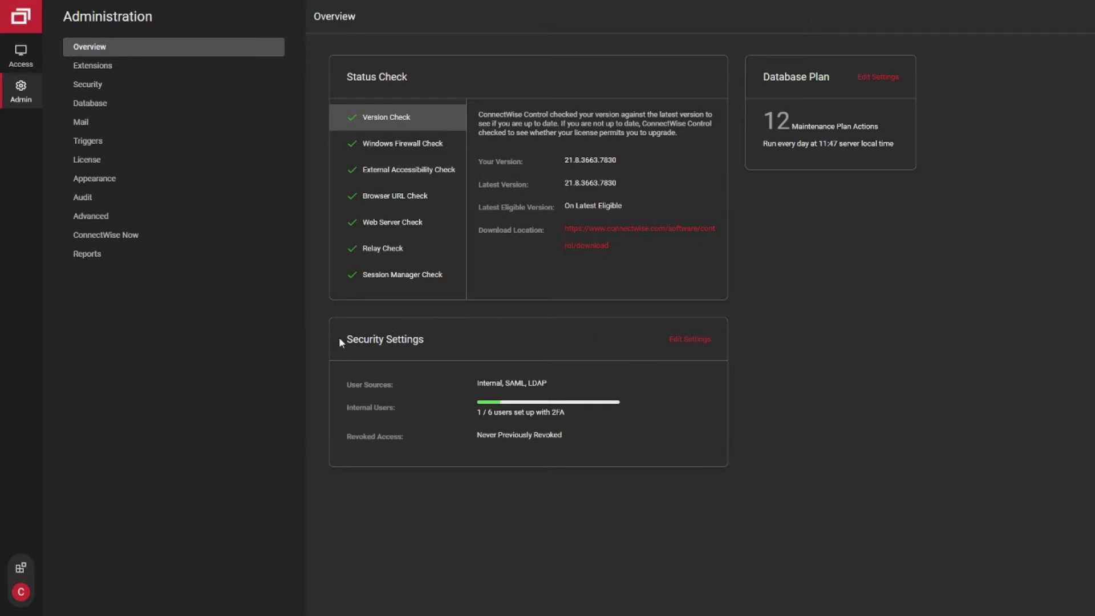
# Step: Go to Advanced administration and open Quick Settings under Application Configuration
pyautogui.doubleClick(562, 412)
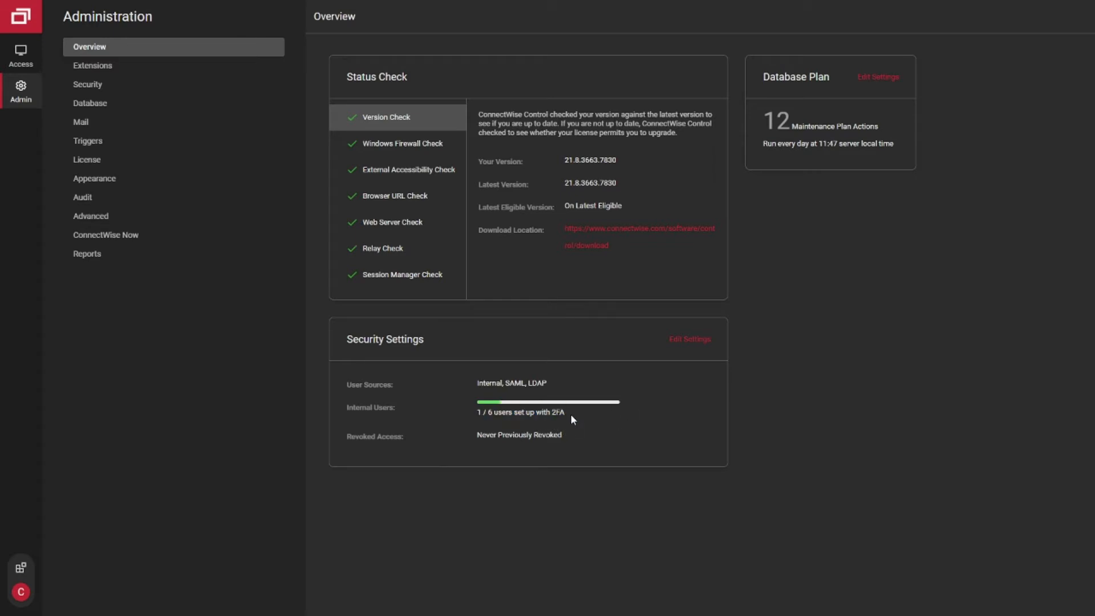
pyautogui.moveTo(566, 425)
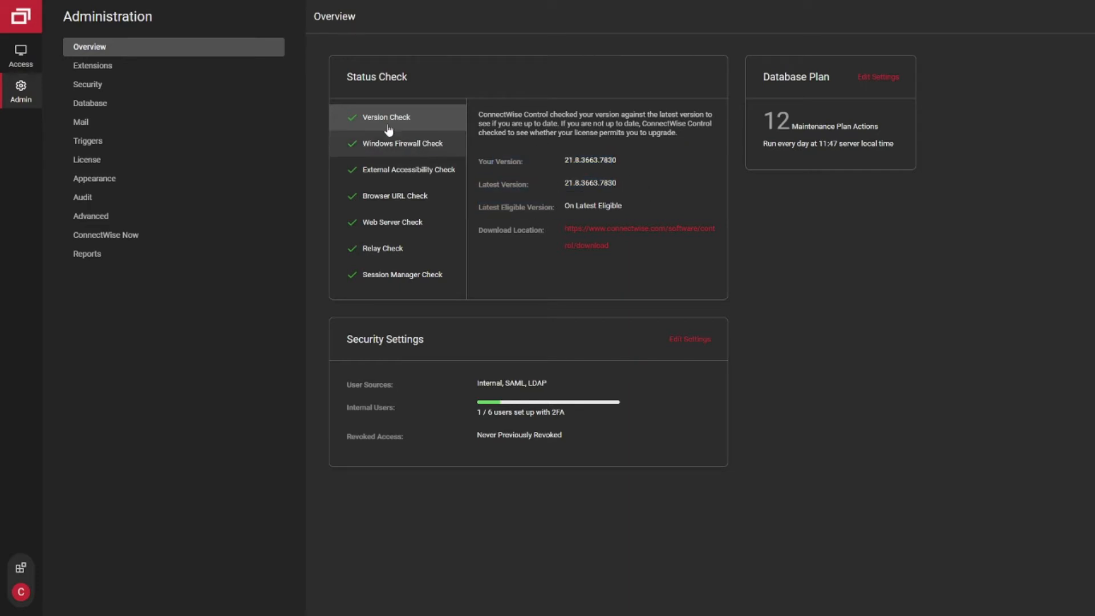
pyautogui.moveTo(359, 301)
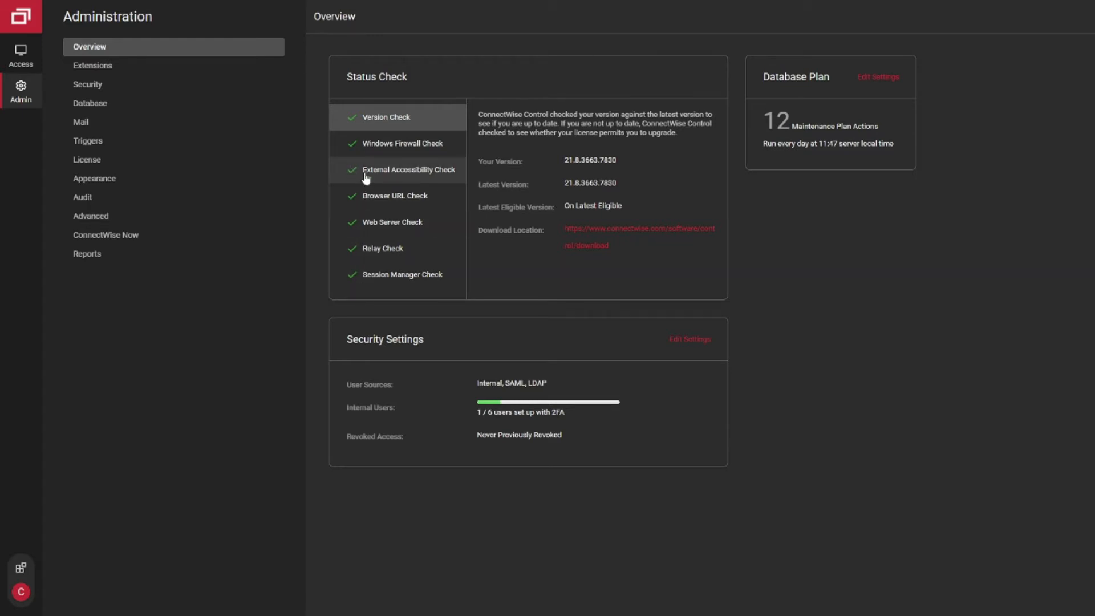
pyautogui.moveTo(360, 196)
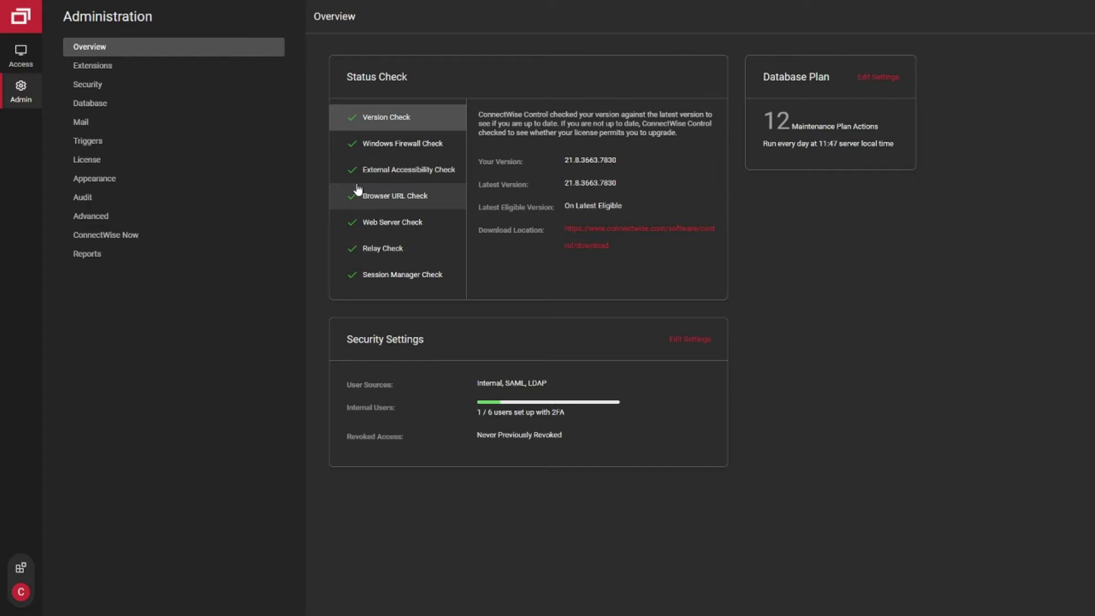
pyautogui.moveTo(356, 173)
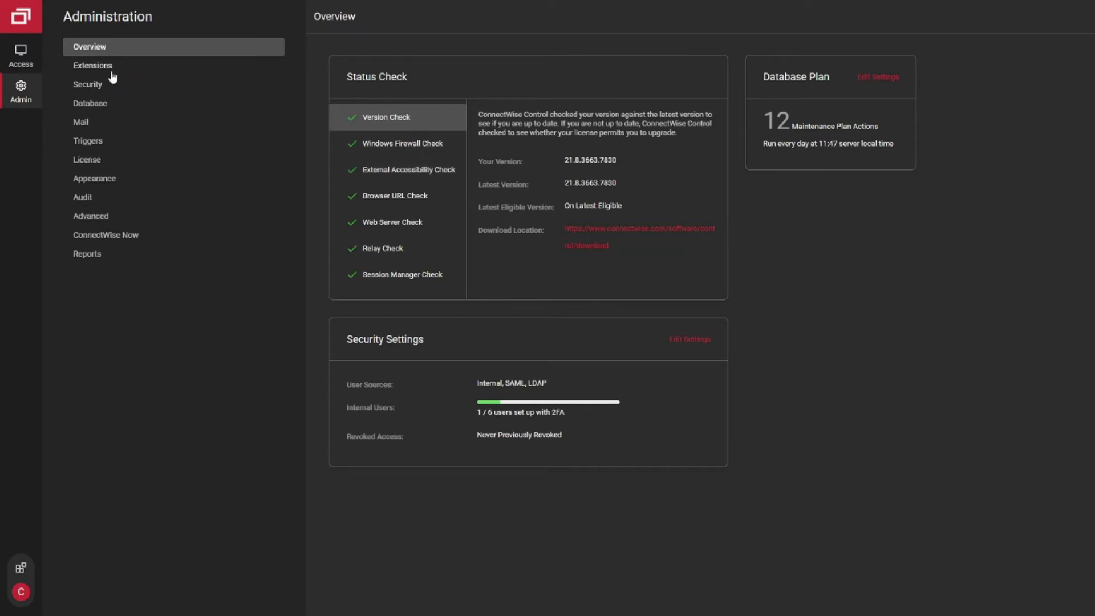
pyautogui.moveTo(91, 222)
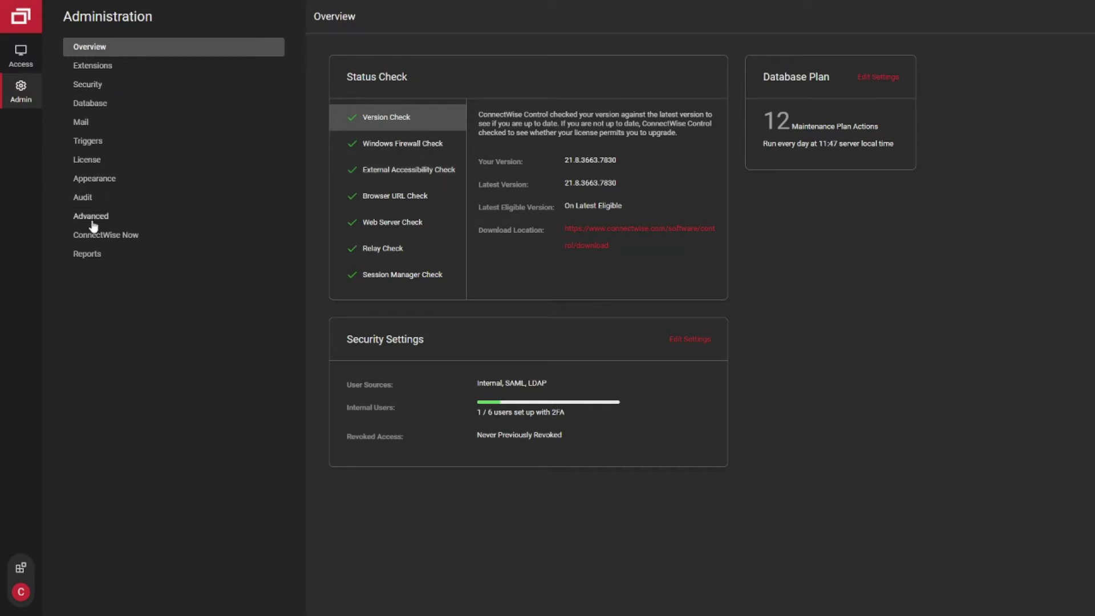
pyautogui.click(90, 215)
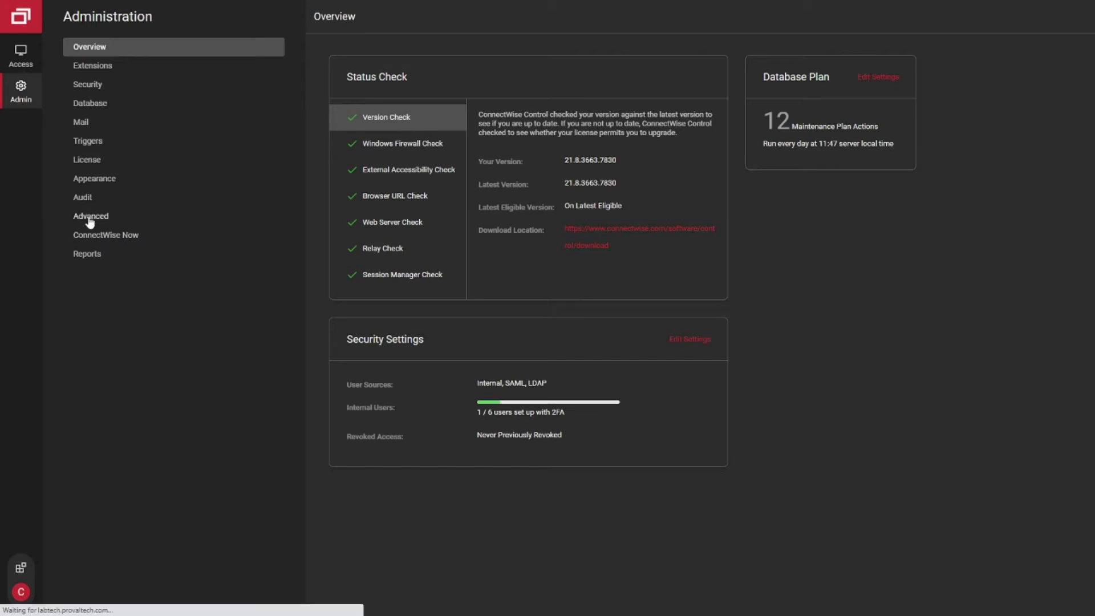
pyautogui.click(91, 216)
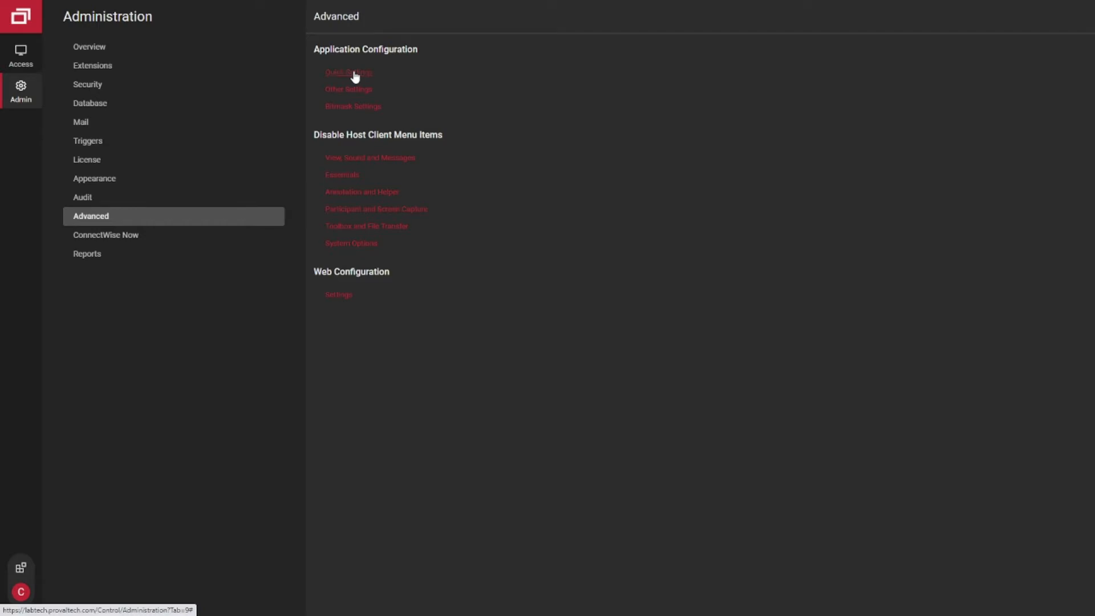
pyautogui.click(348, 72)
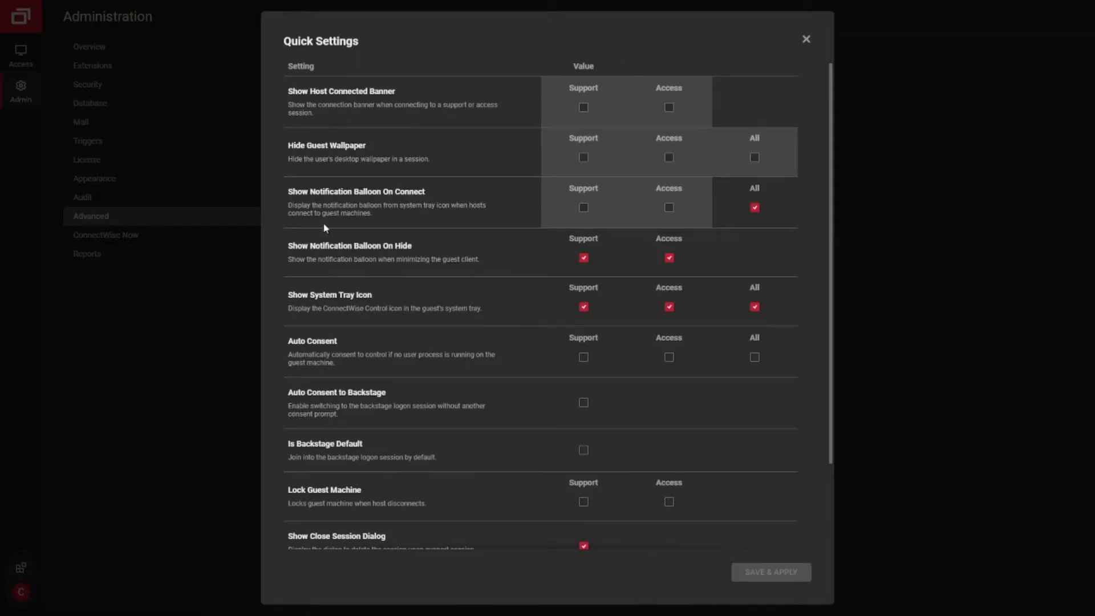
pyautogui.moveTo(486, 390)
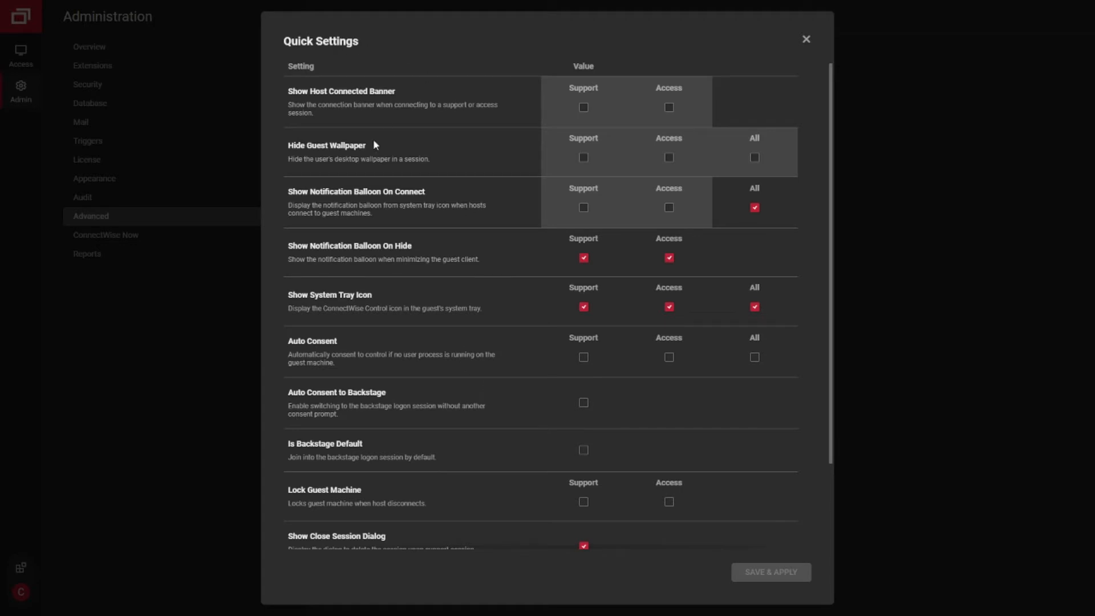
pyautogui.moveTo(535, 178)
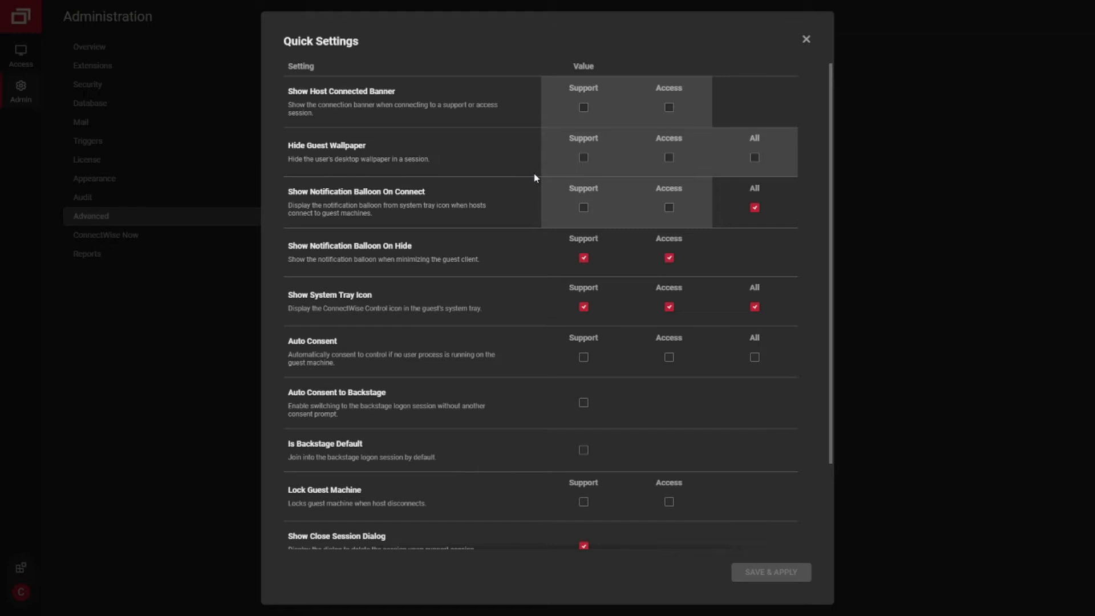
pyautogui.moveTo(568, 161)
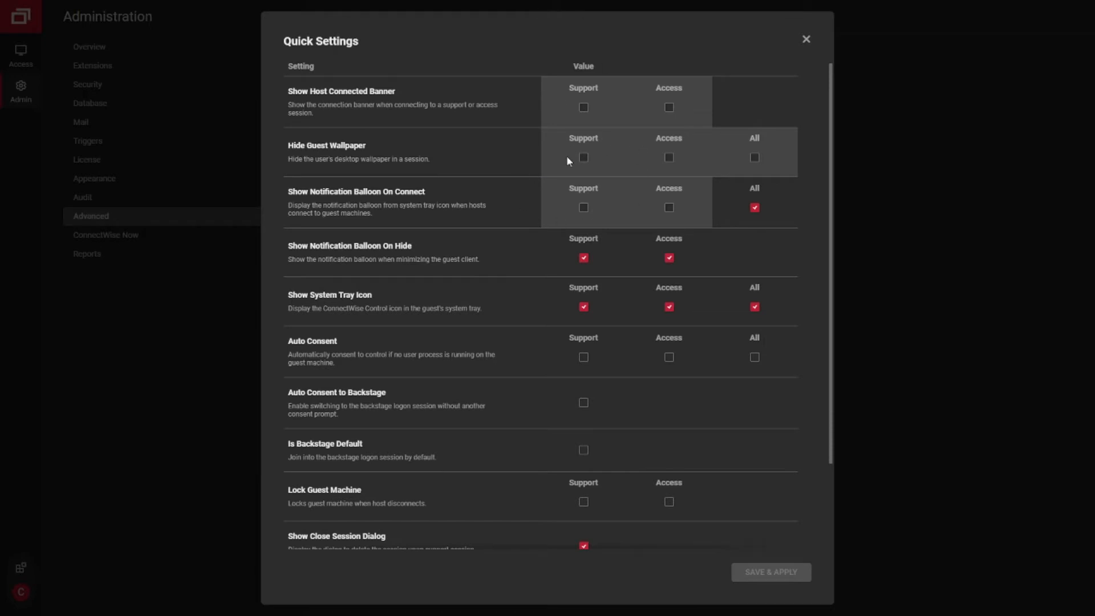
pyautogui.moveTo(644, 196)
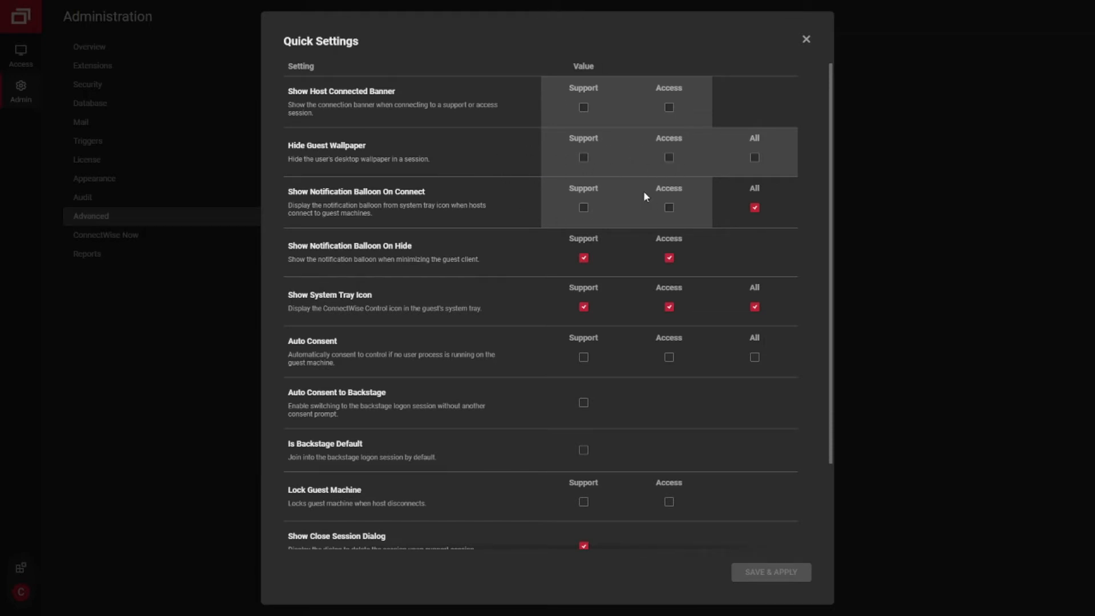
pyautogui.moveTo(590, 106)
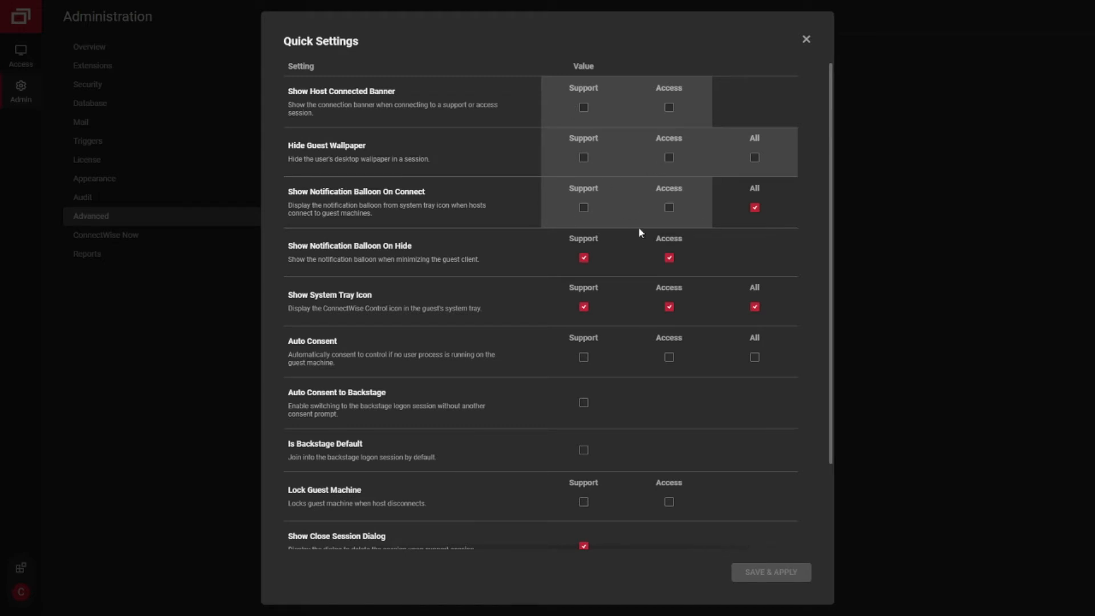
pyautogui.moveTo(652, 215)
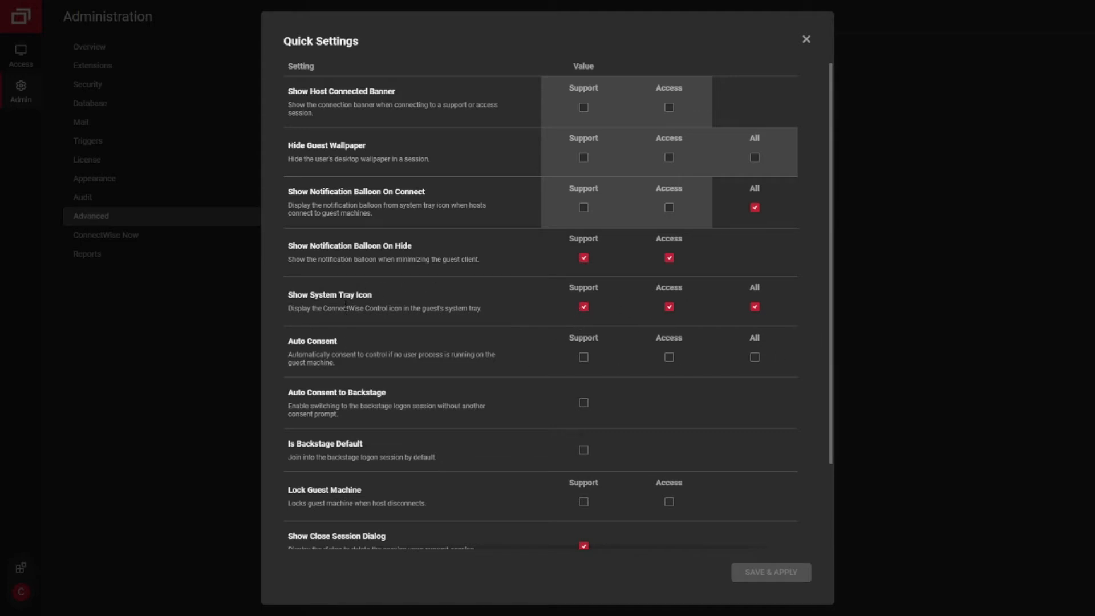
pyautogui.moveTo(433, 296)
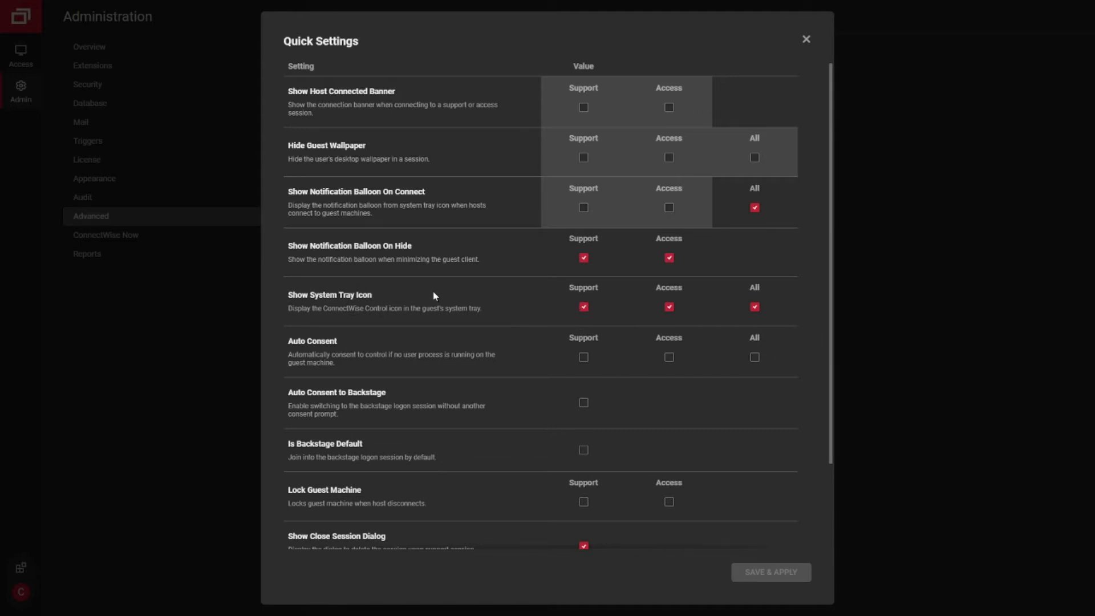
# Step: Scroll through the guest session options and close Quick Settings without saving
pyautogui.scroll(-3)
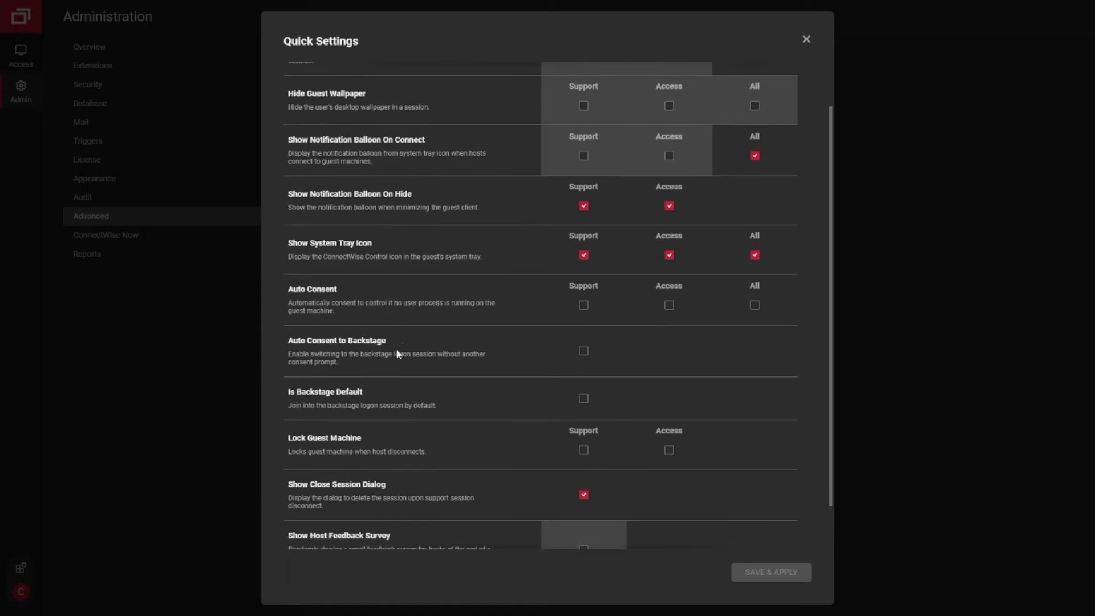
pyautogui.scroll(-3)
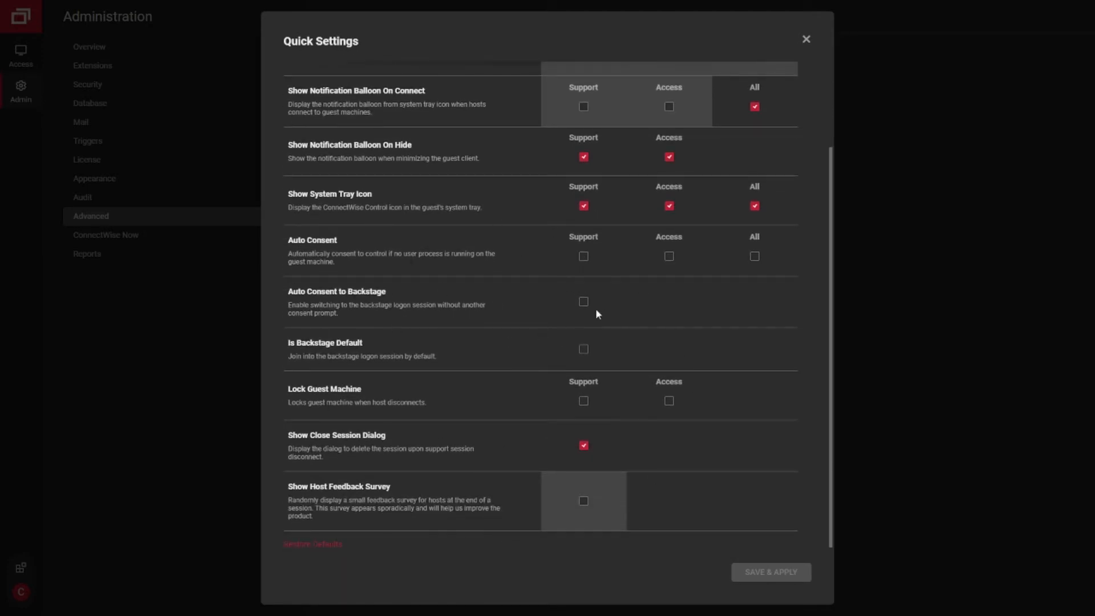
pyautogui.moveTo(649, 336)
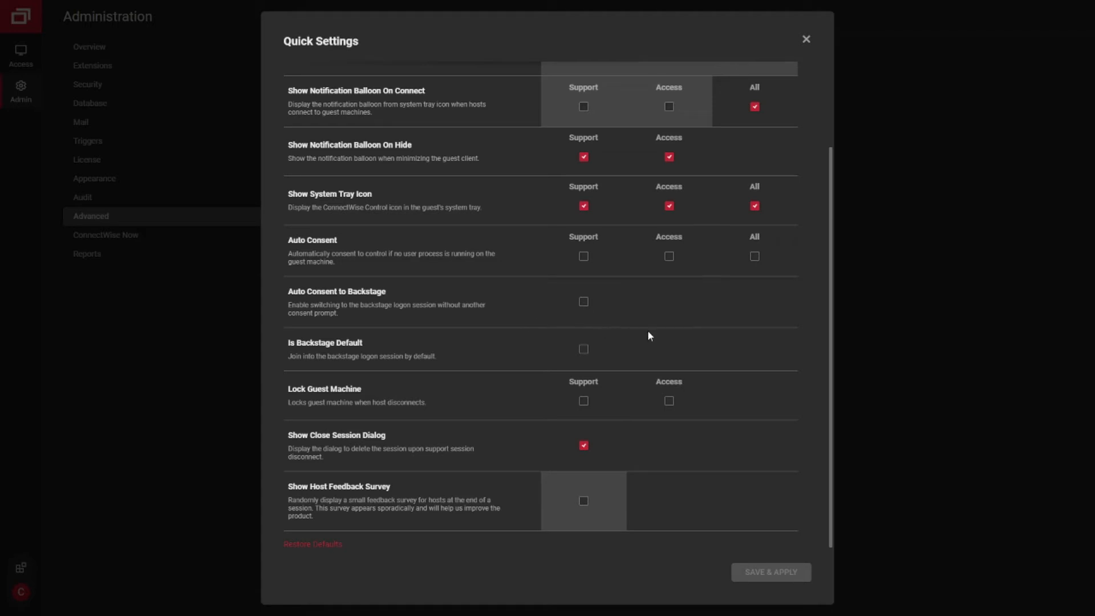
pyautogui.moveTo(684, 323)
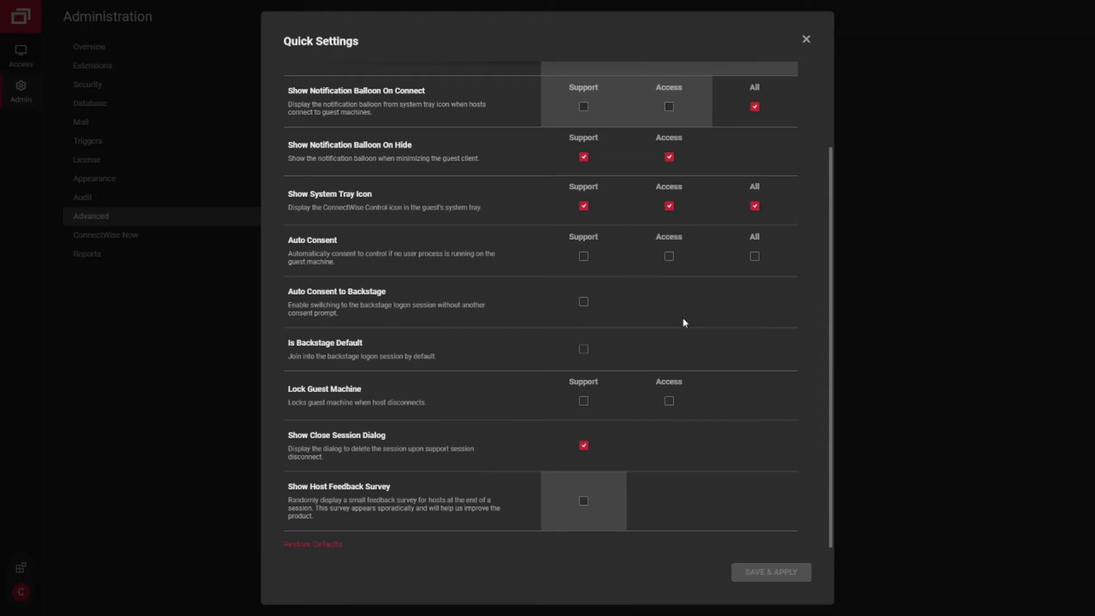
pyautogui.click(805, 39)
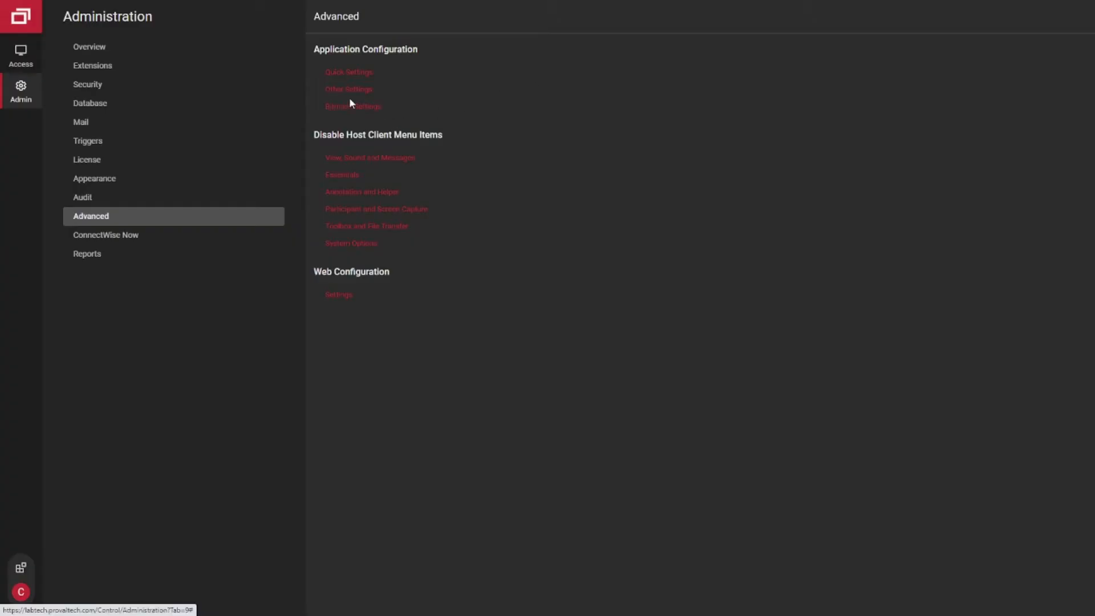
pyautogui.click(348, 89)
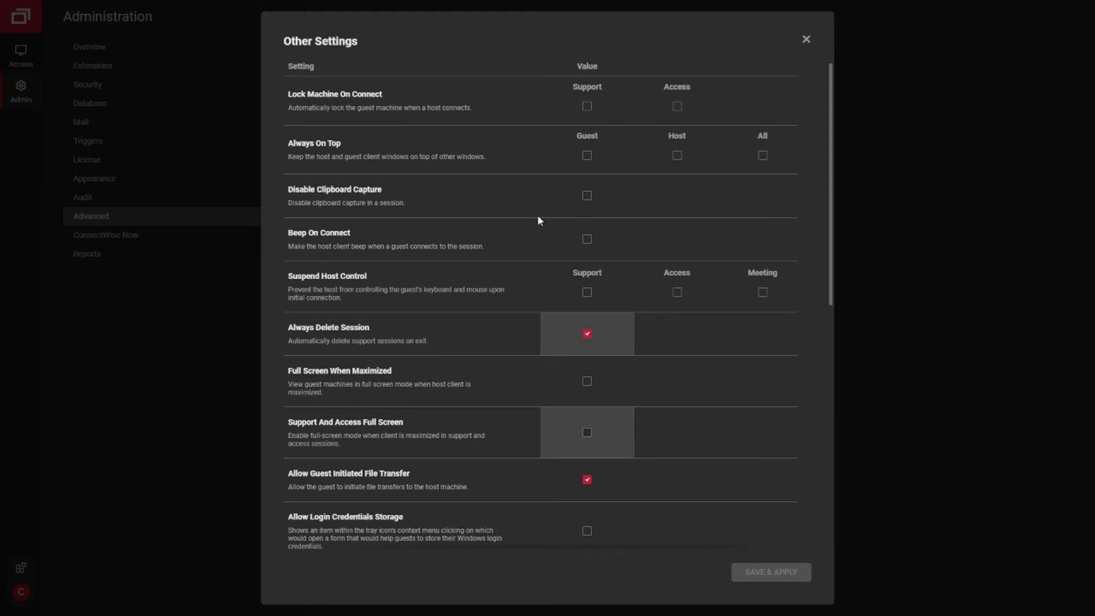
pyautogui.moveTo(606, 149)
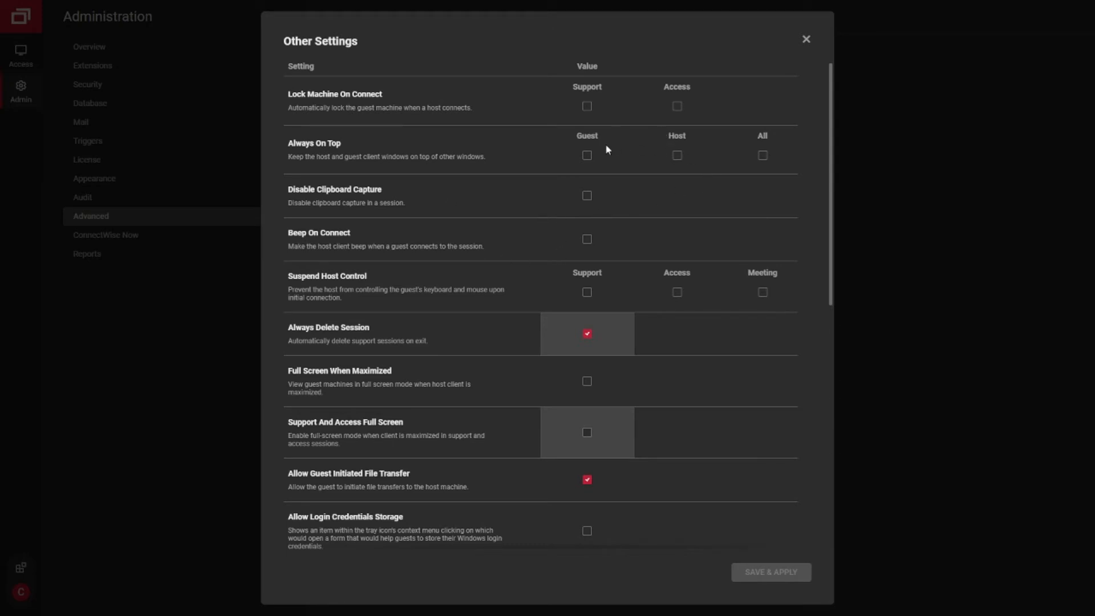
pyautogui.scroll(-3)
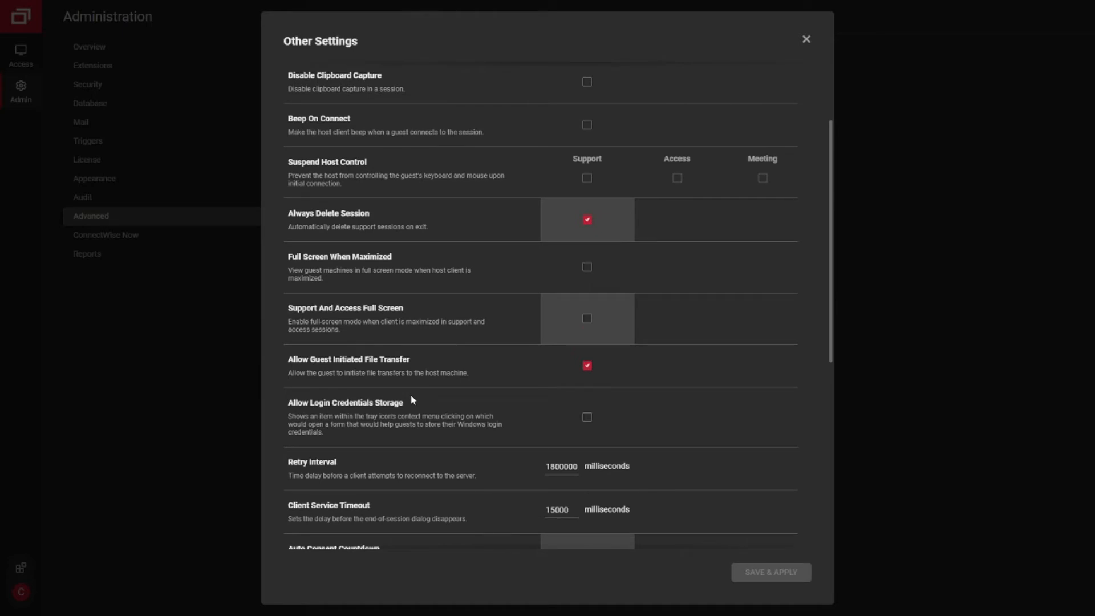
pyautogui.moveTo(566, 388)
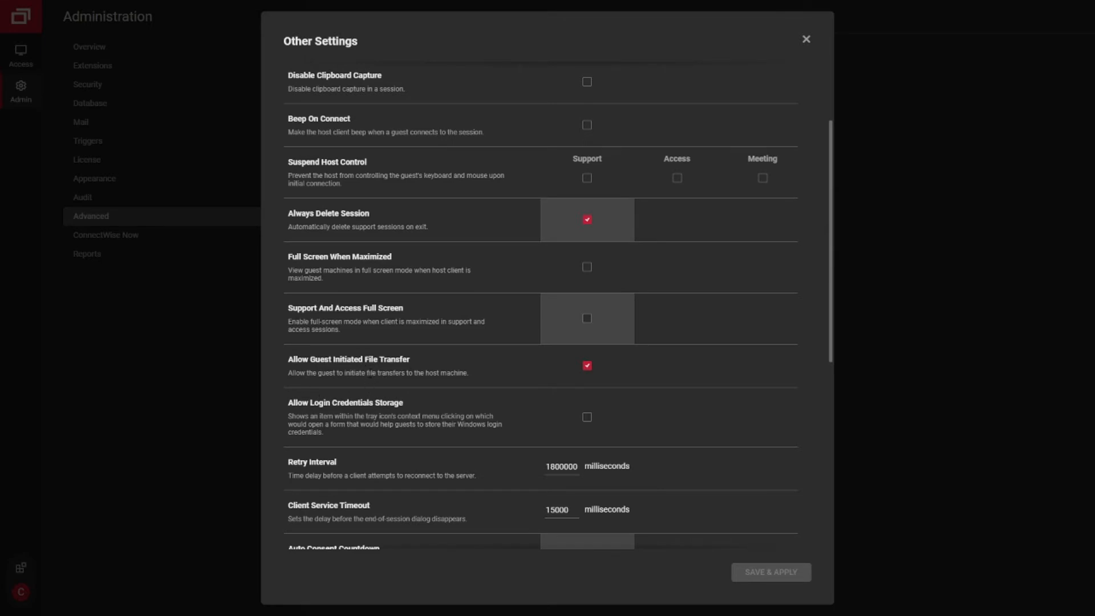
pyautogui.scroll(-3)
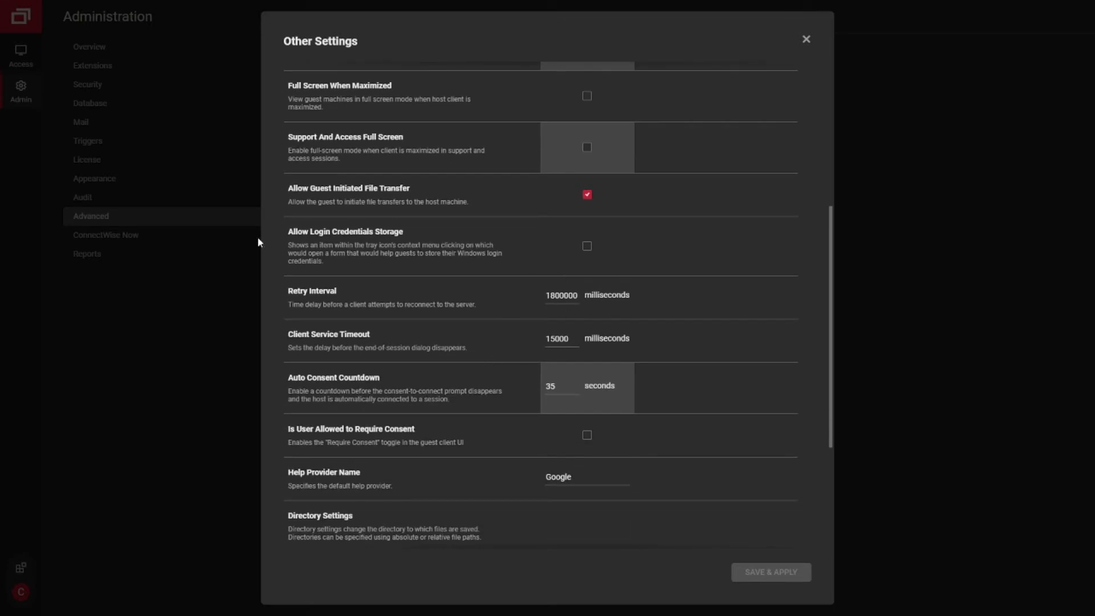
pyautogui.moveTo(495, 240)
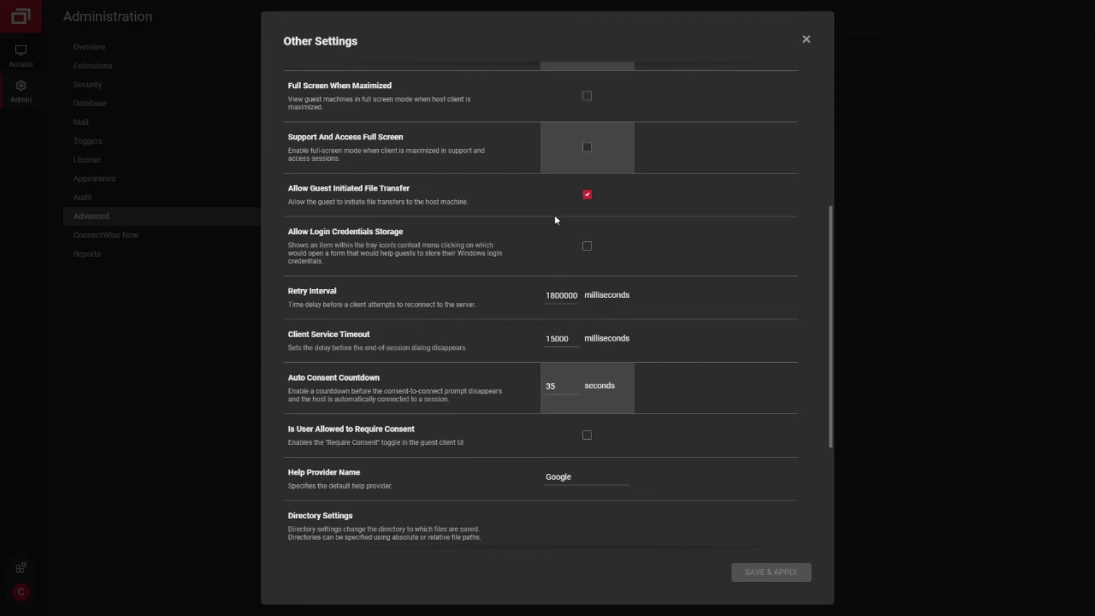
pyautogui.moveTo(588, 243)
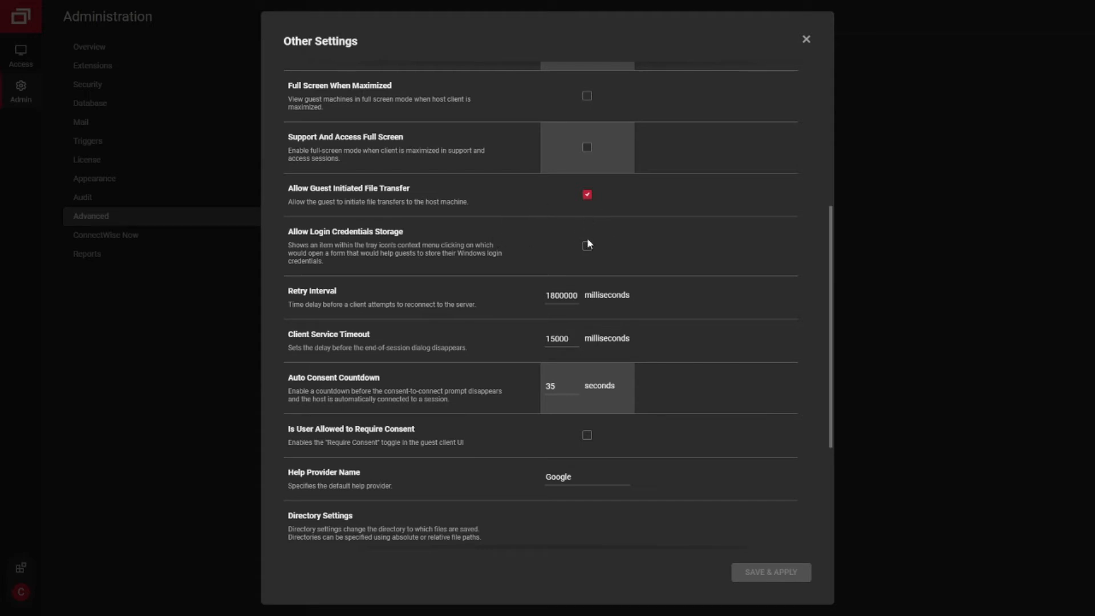
pyautogui.scroll(-3)
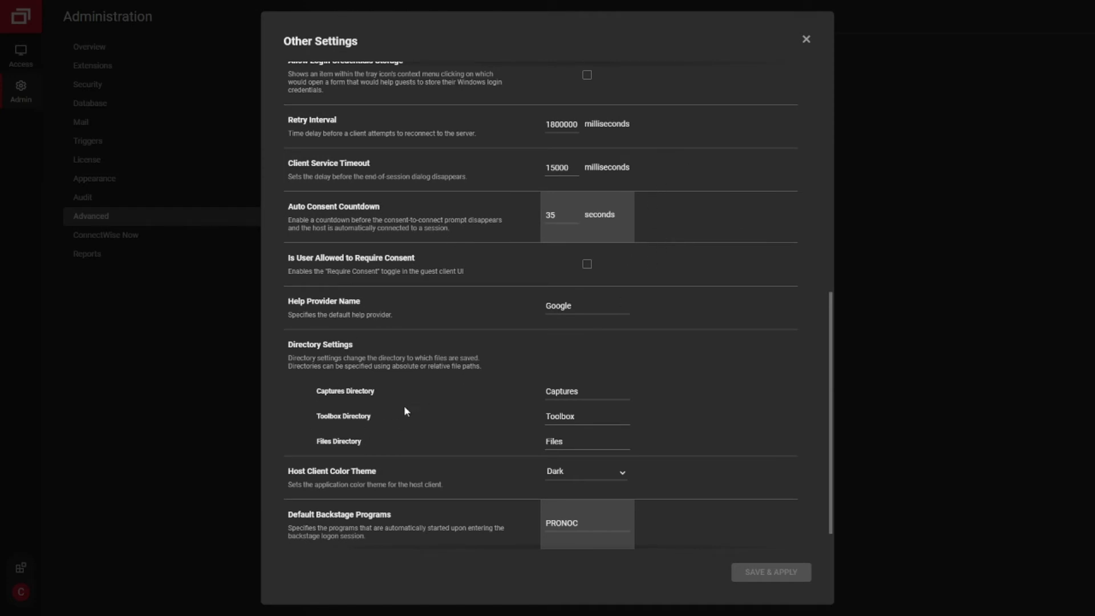
pyautogui.moveTo(450, 417)
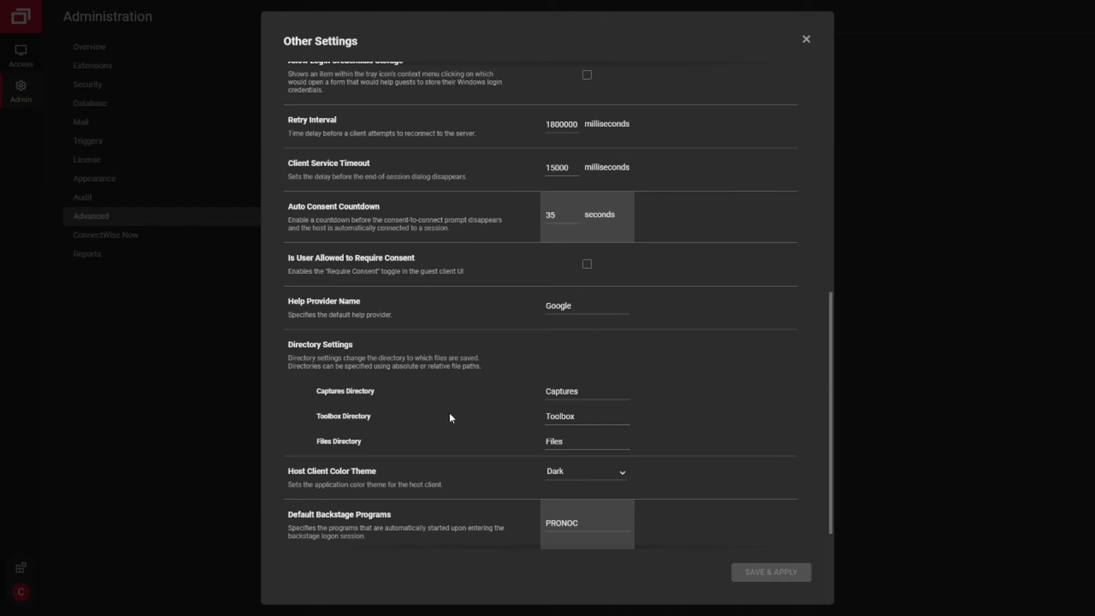
pyautogui.moveTo(440, 391)
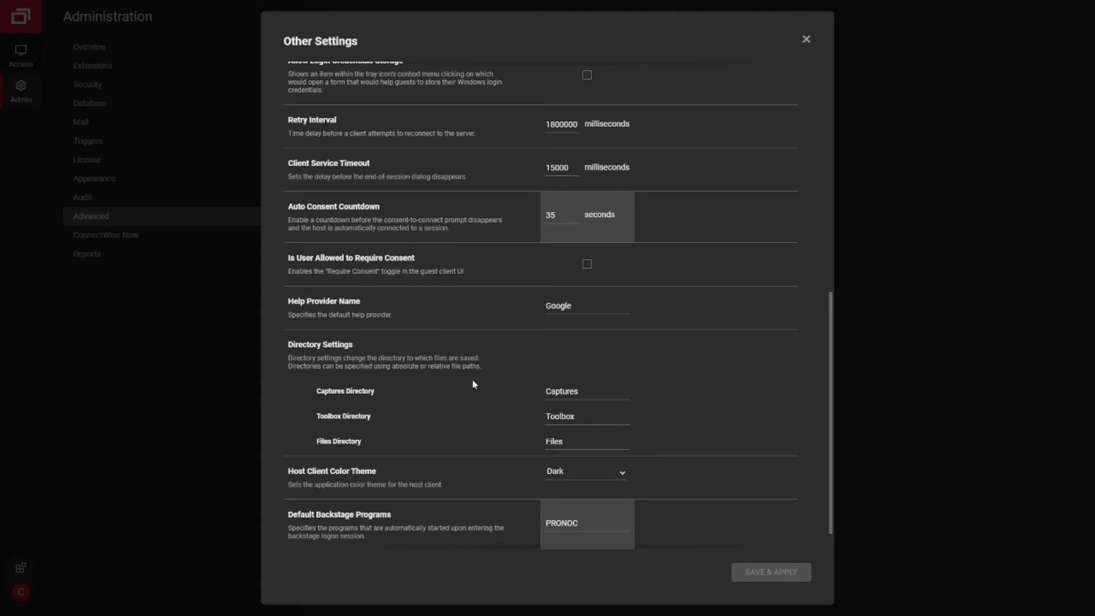
pyautogui.moveTo(556, 388)
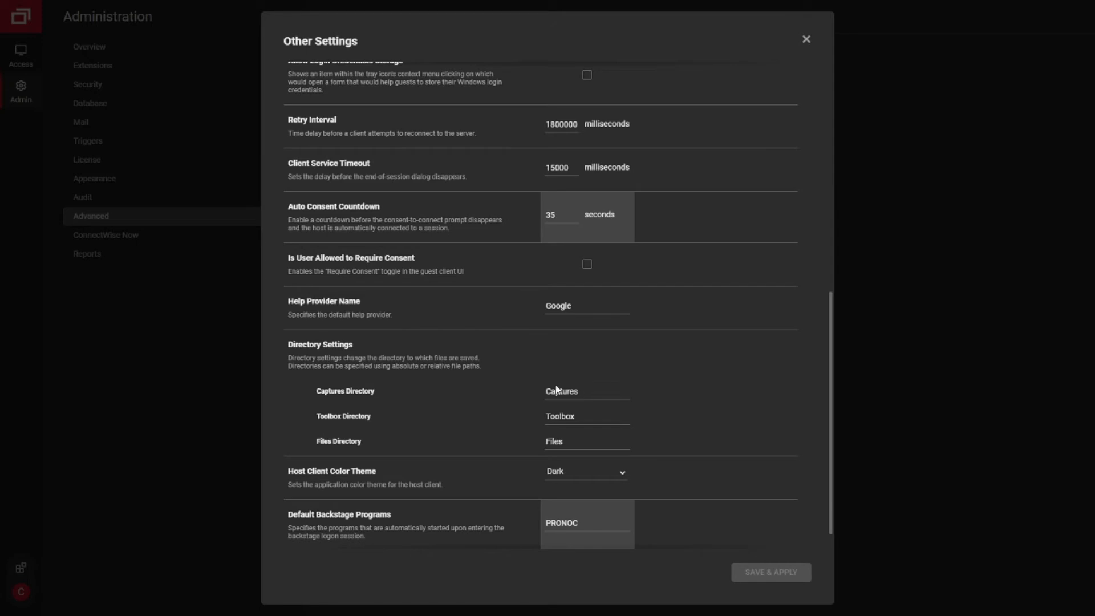
pyautogui.scroll(-3)
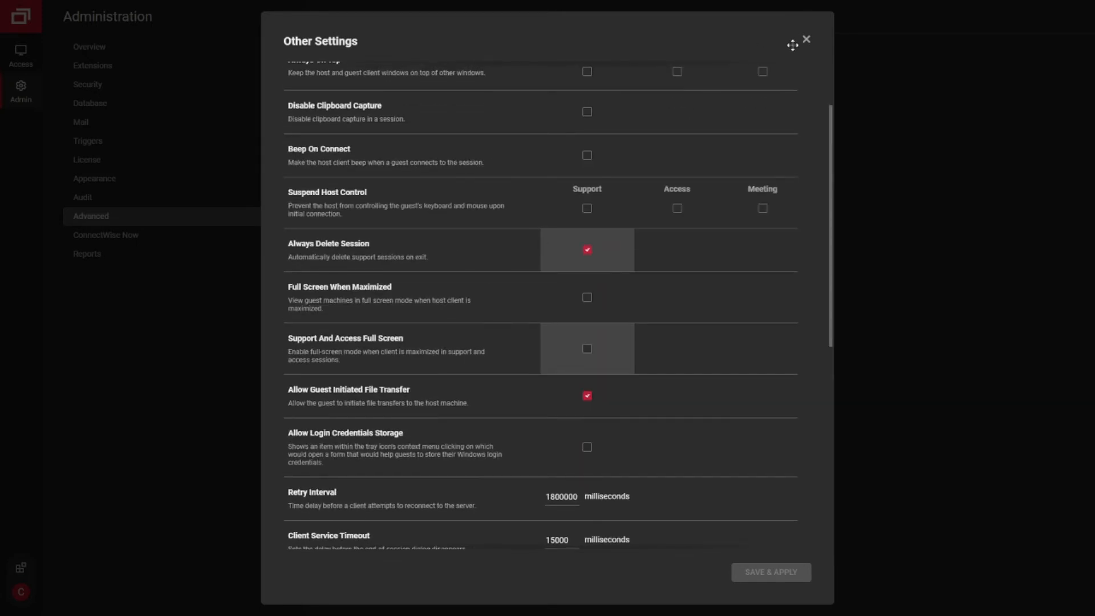
# Step: Close Other Settings, then open Web Configuration Settings and scroll through quick and session settings
pyautogui.click(806, 39)
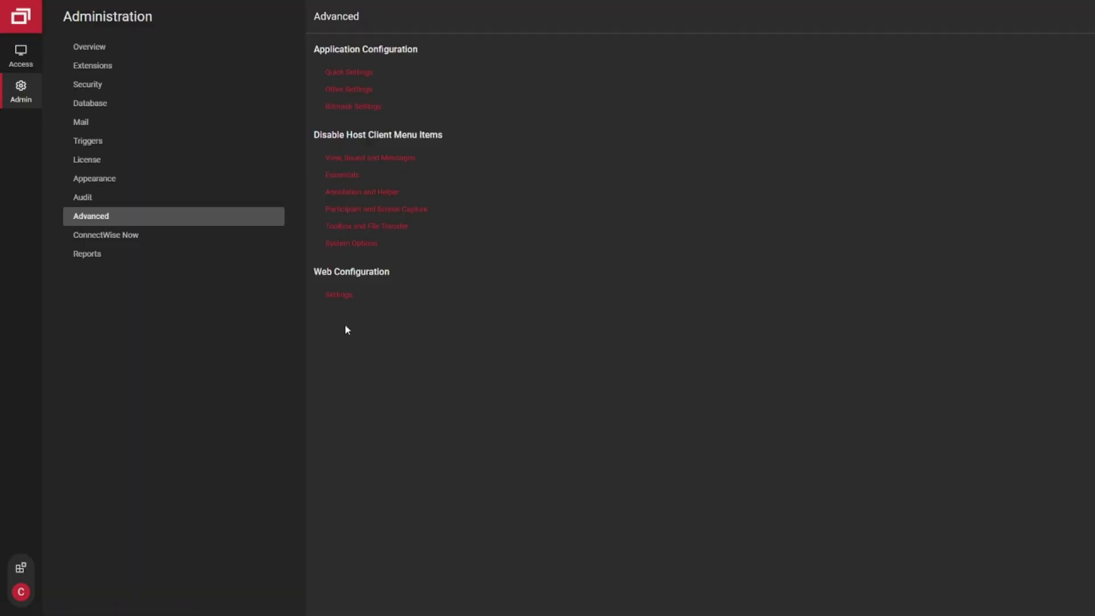
pyautogui.moveTo(339, 294)
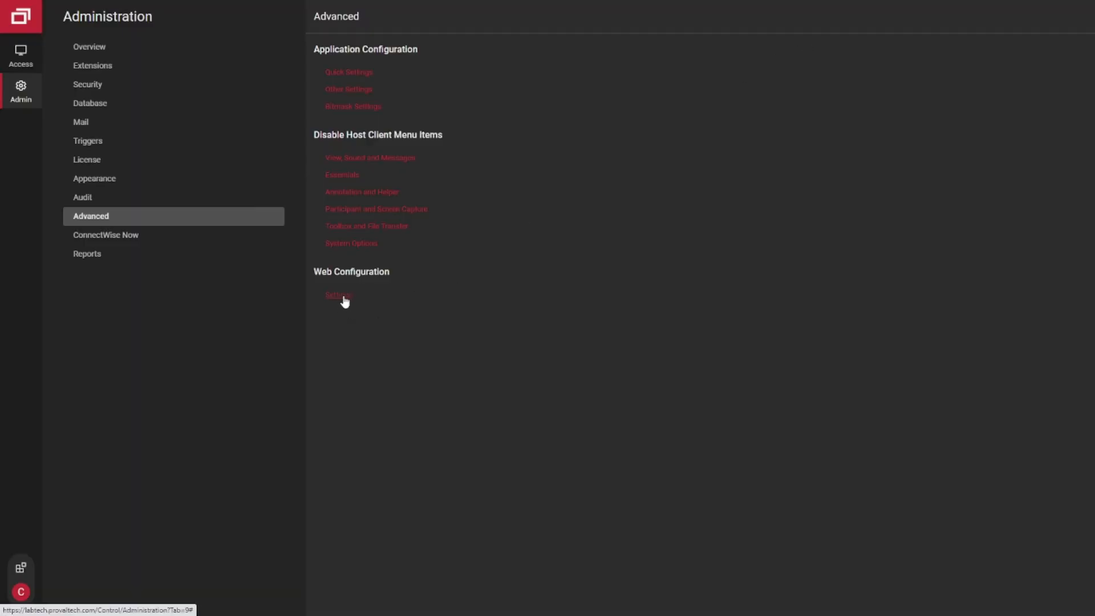
pyautogui.click(337, 295)
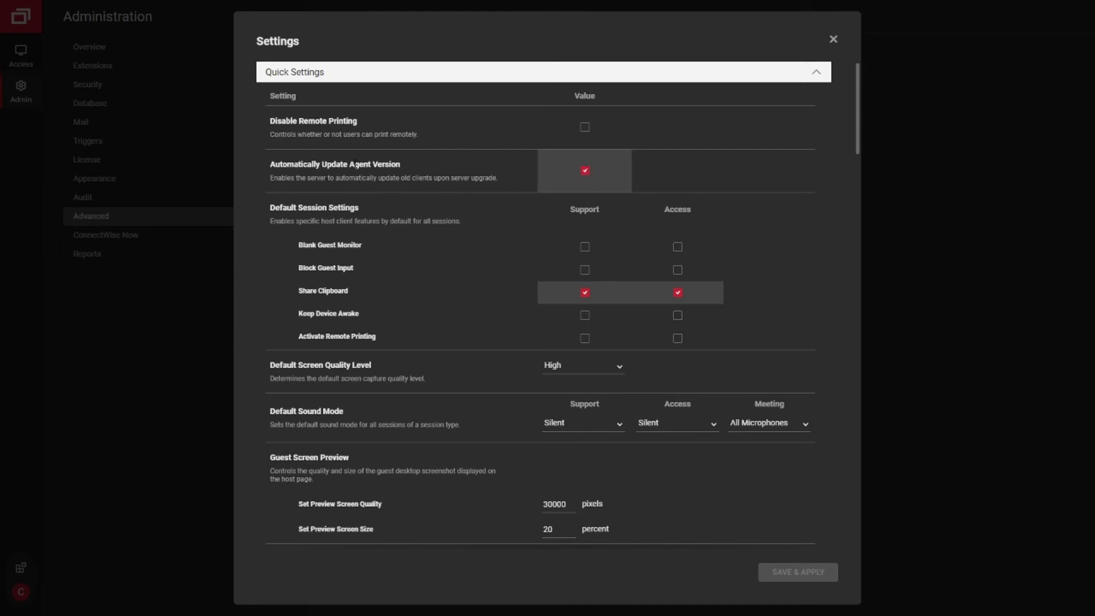
pyautogui.moveTo(411, 174)
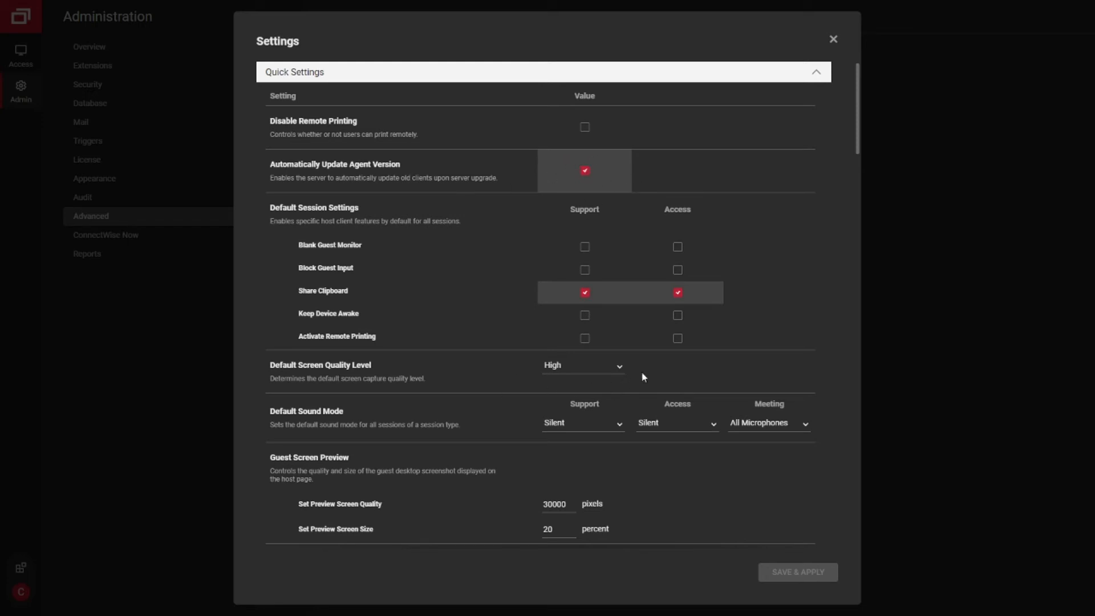
pyautogui.moveTo(706, 292)
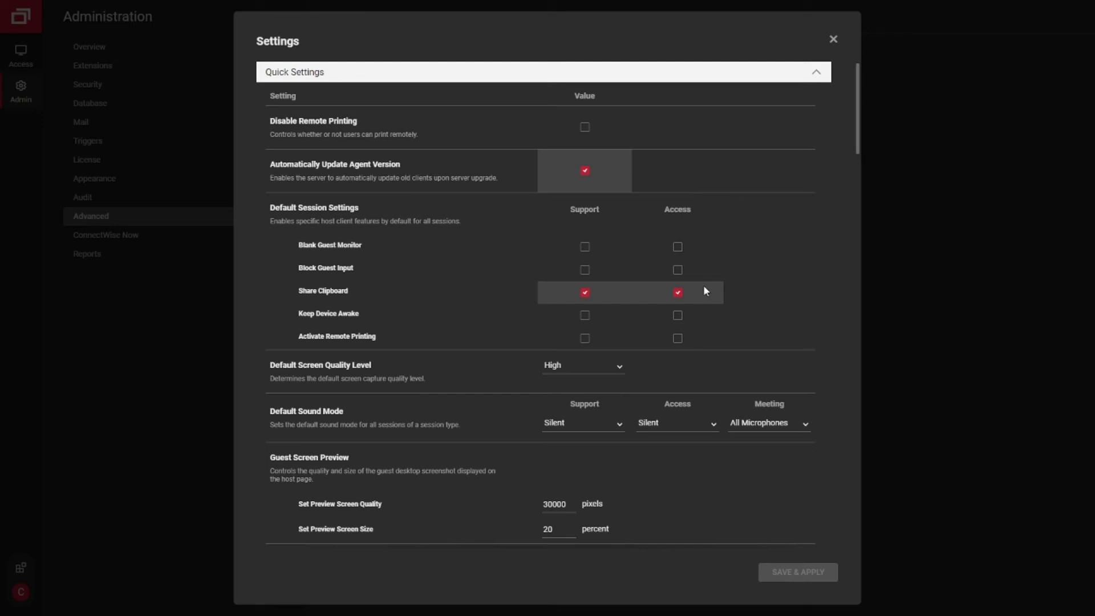
pyautogui.moveTo(599, 364)
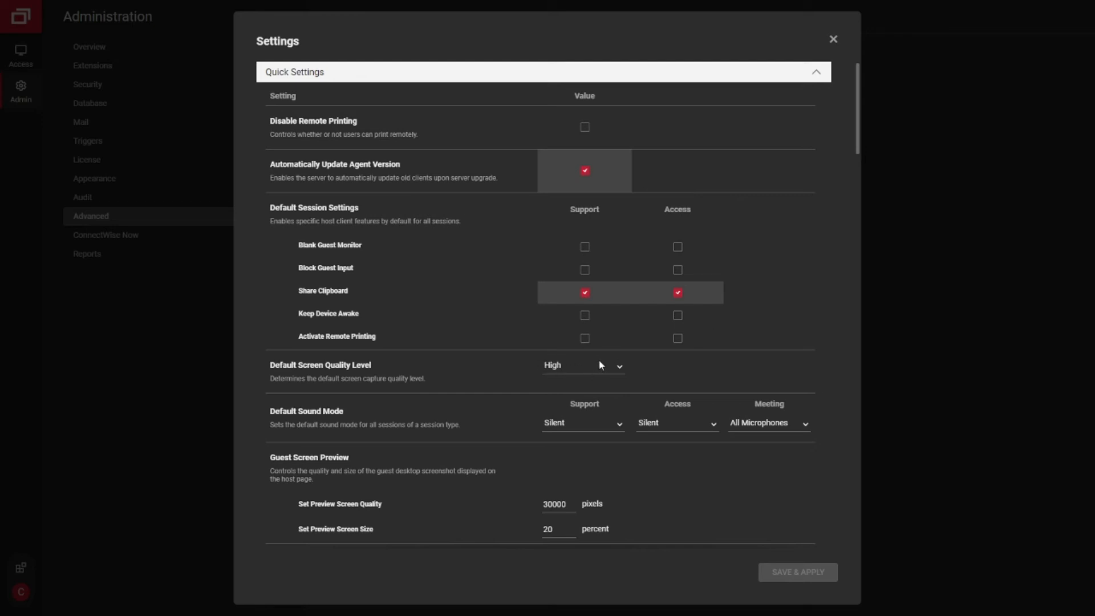
pyautogui.scroll(-3)
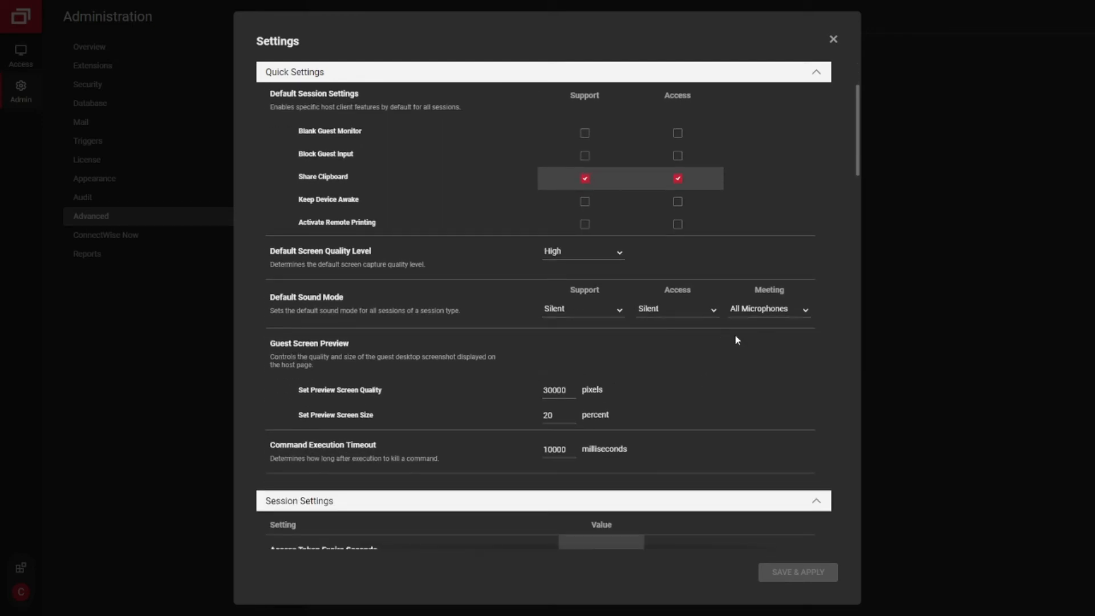
pyautogui.scroll(-3)
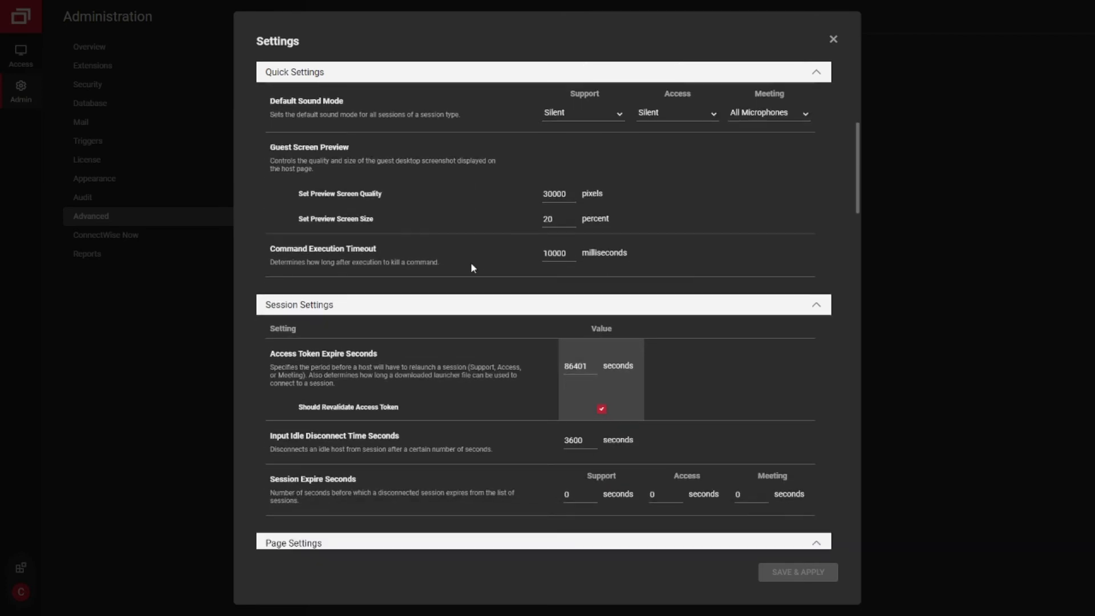
pyautogui.scroll(-3)
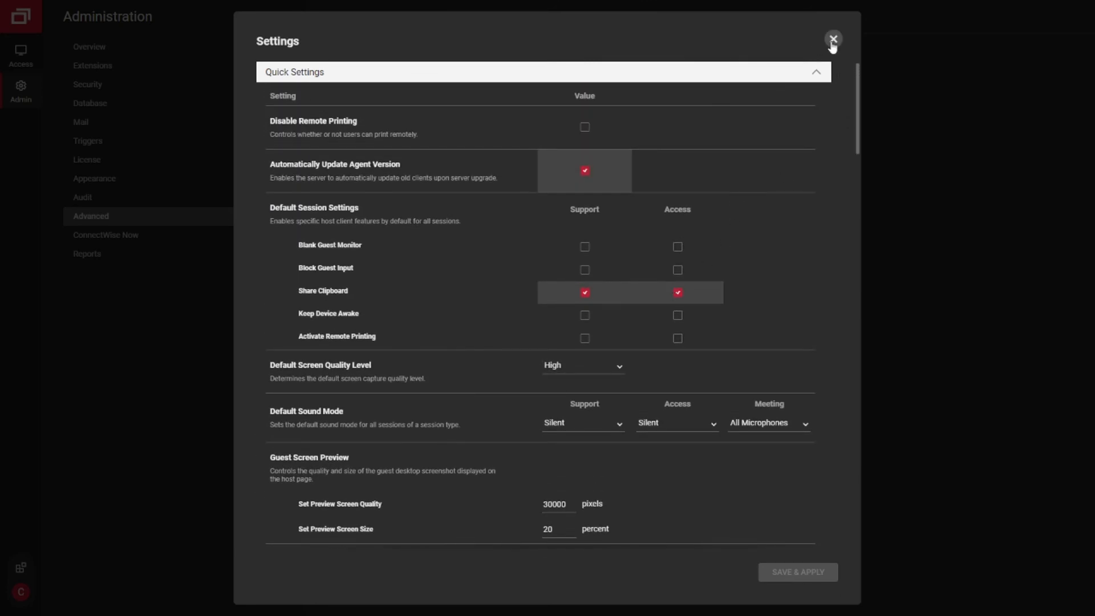
# Step: Close the Web Configuration Settings dialog without saving
pyautogui.click(833, 39)
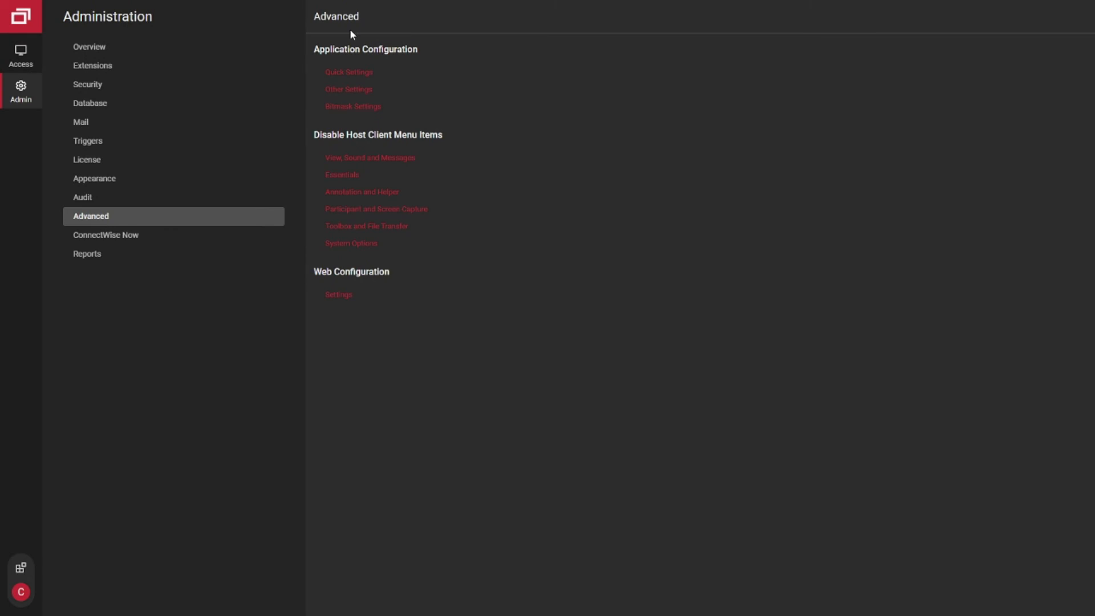
pyautogui.moveTo(314, 236)
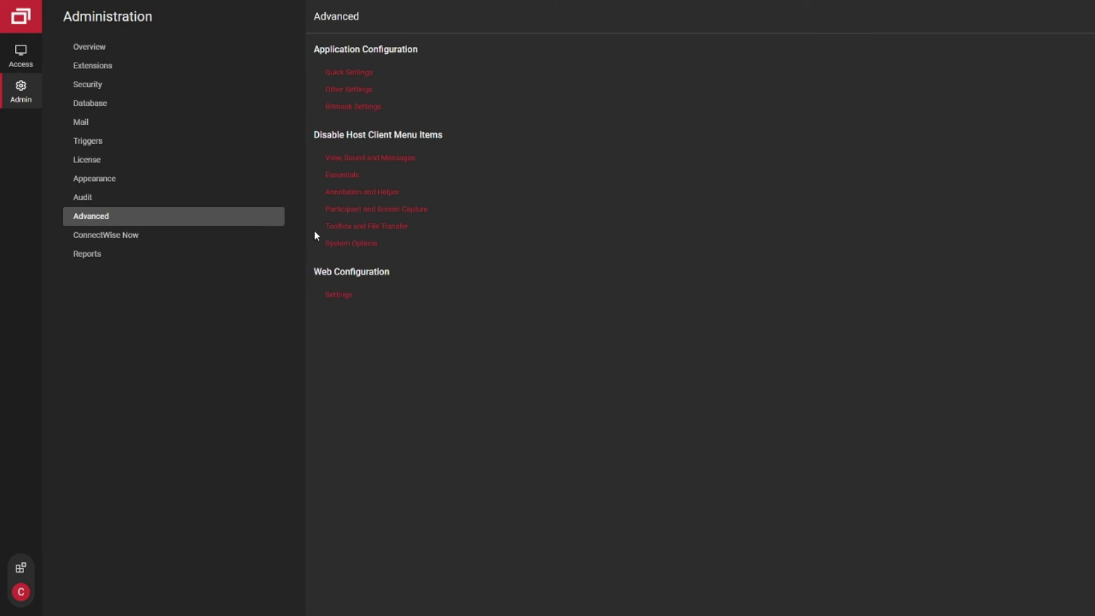
pyautogui.moveTo(351, 242)
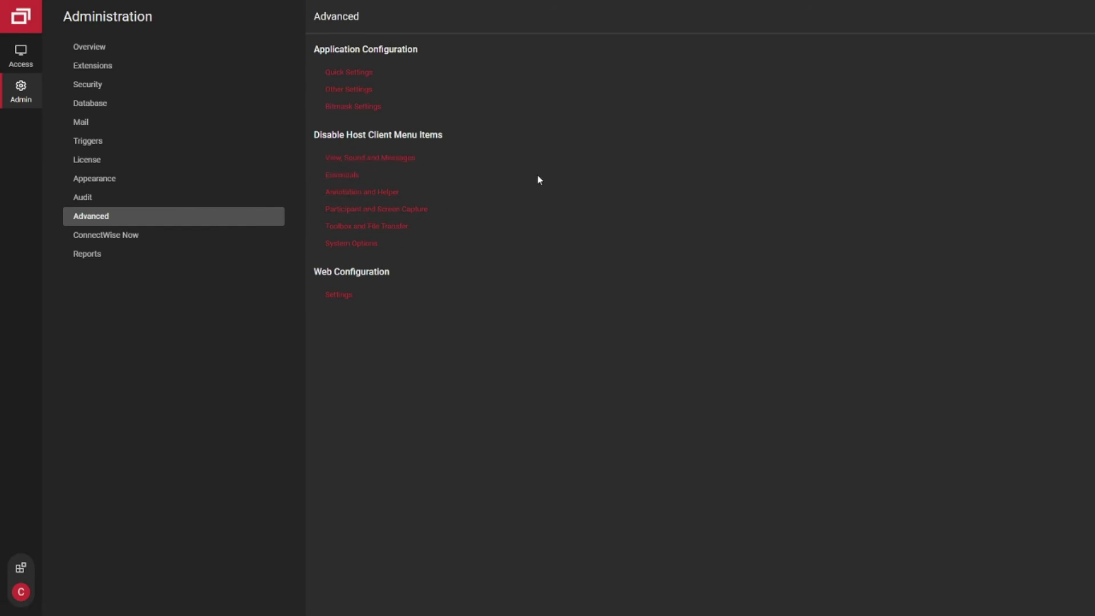
pyautogui.moveTo(640, 327)
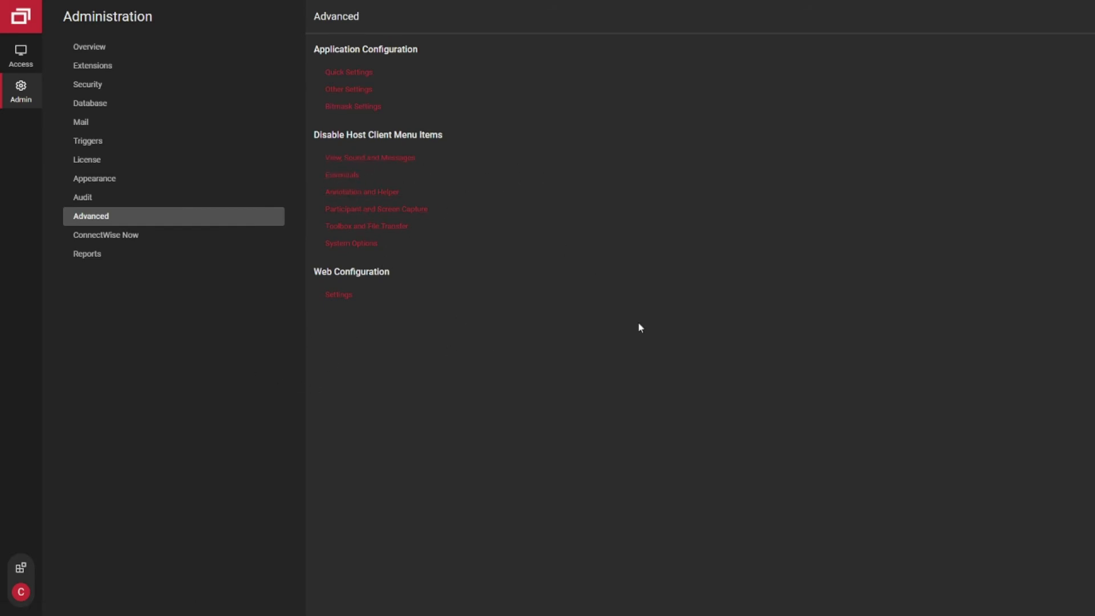
pyautogui.moveTo(525, 362)
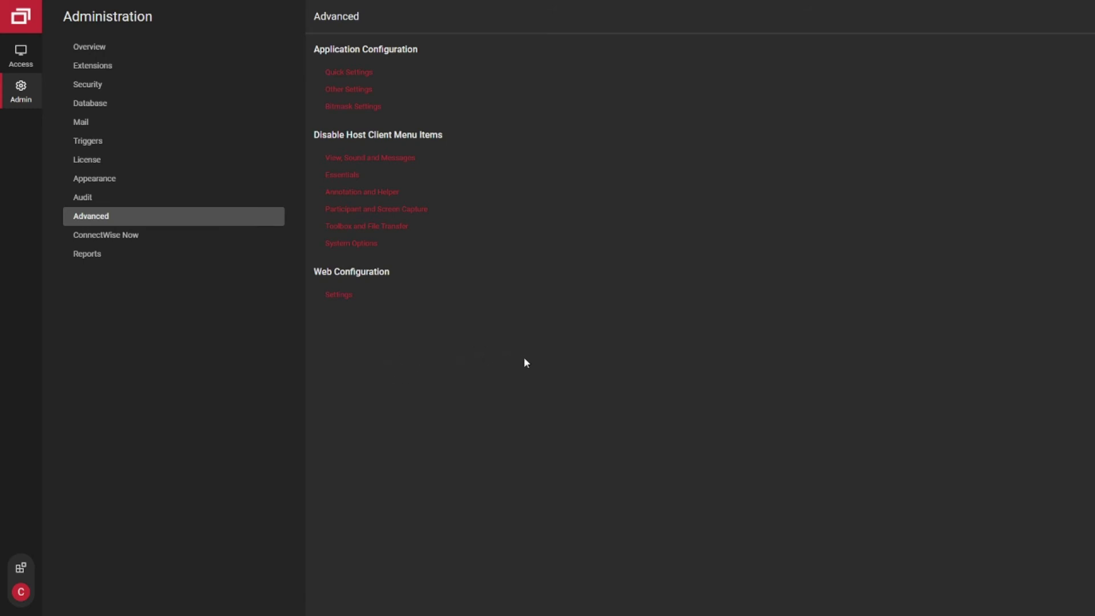
pyautogui.moveTo(551, 170)
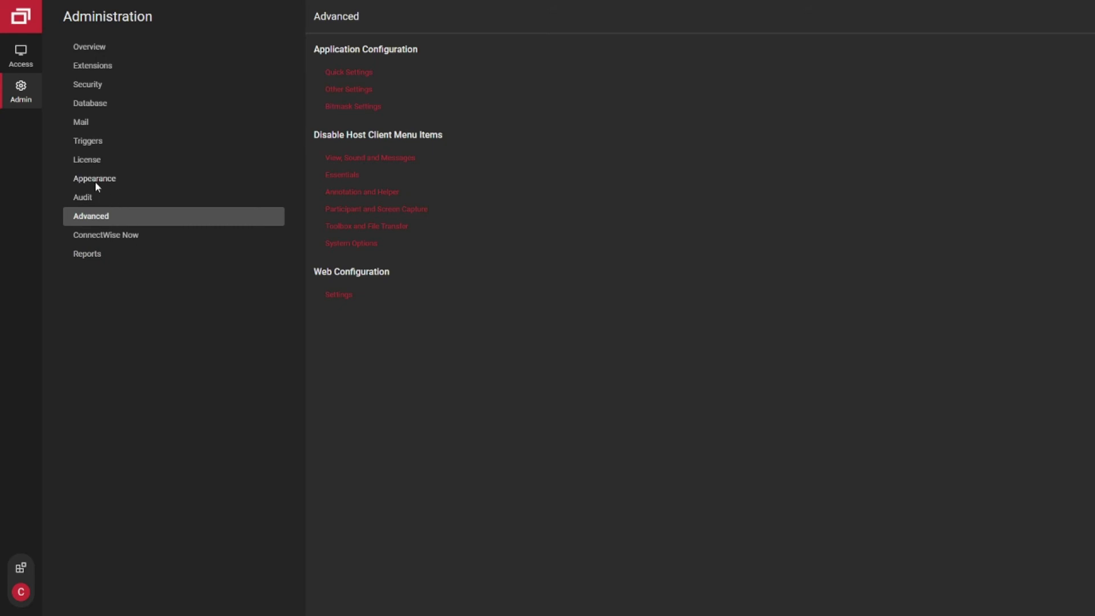
# Step: Open the Appearance page from the Administration sidebar
pyautogui.click(94, 178)
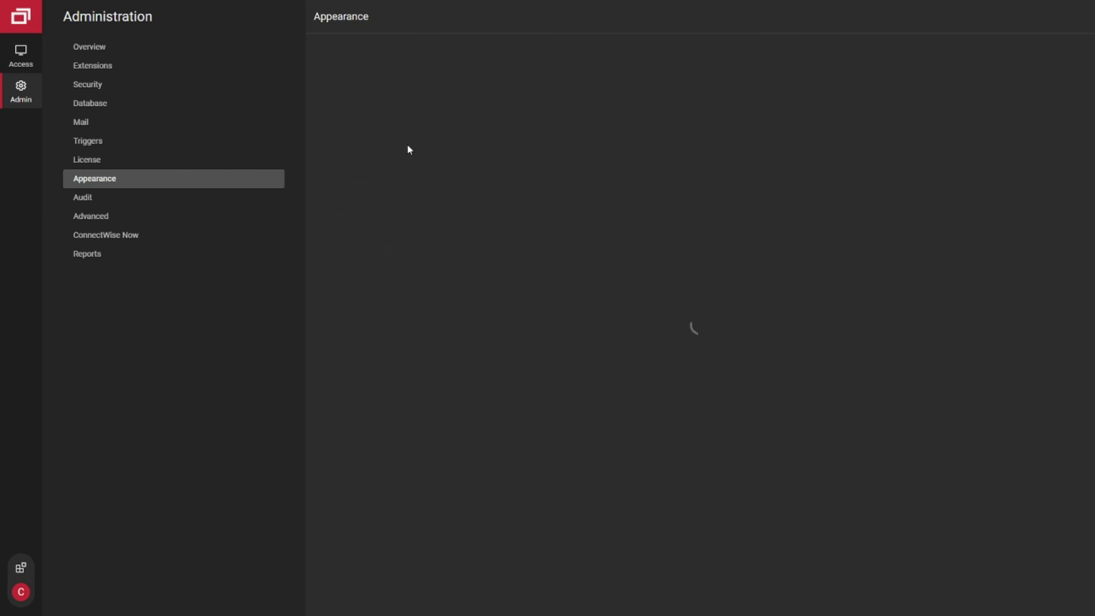
pyautogui.moveTo(395, 280)
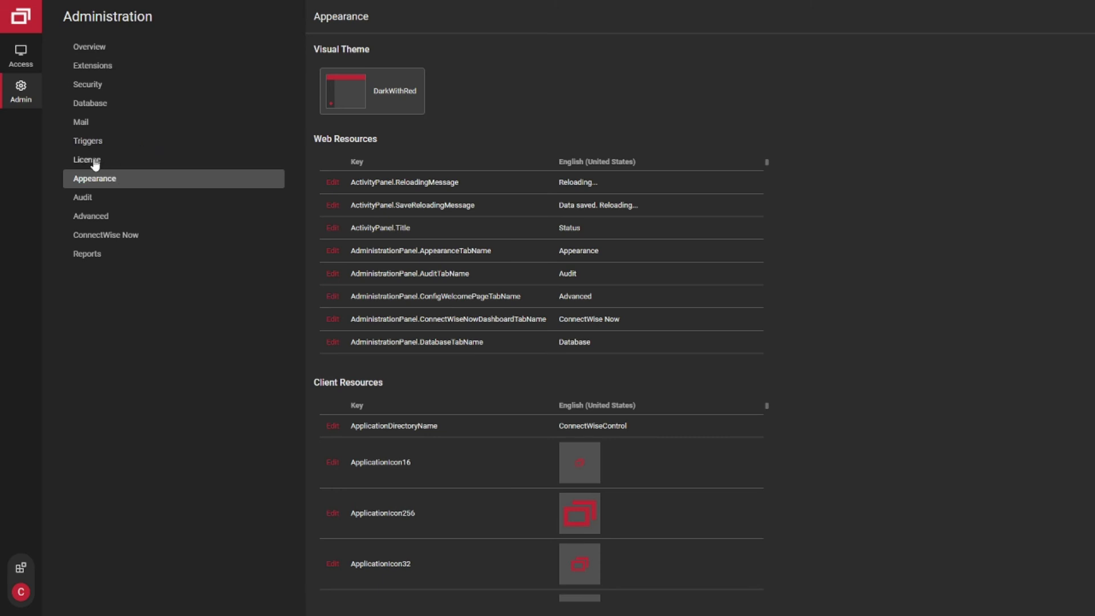
# Step: Confirm the license is validated on the License page, then return to Overview
pyautogui.click(86, 159)
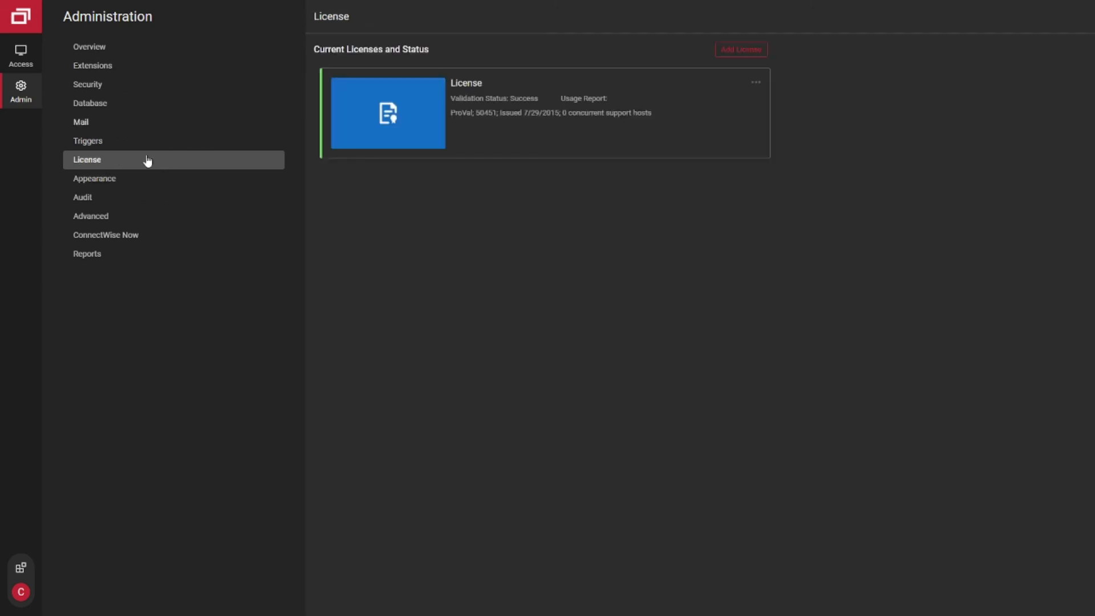
pyautogui.moveTo(349, 297)
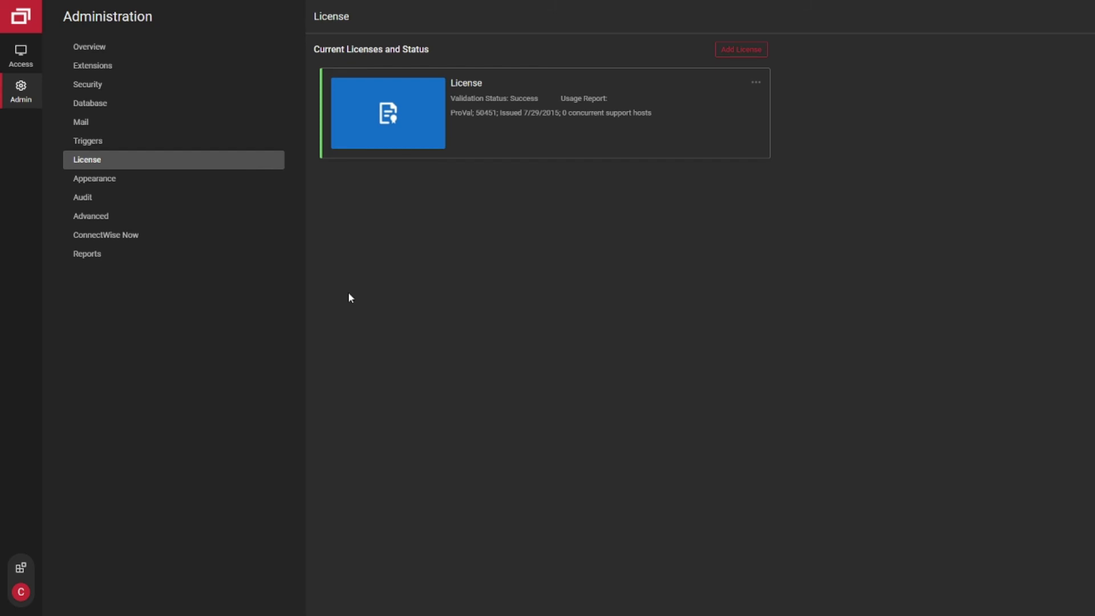
pyautogui.moveTo(338, 294)
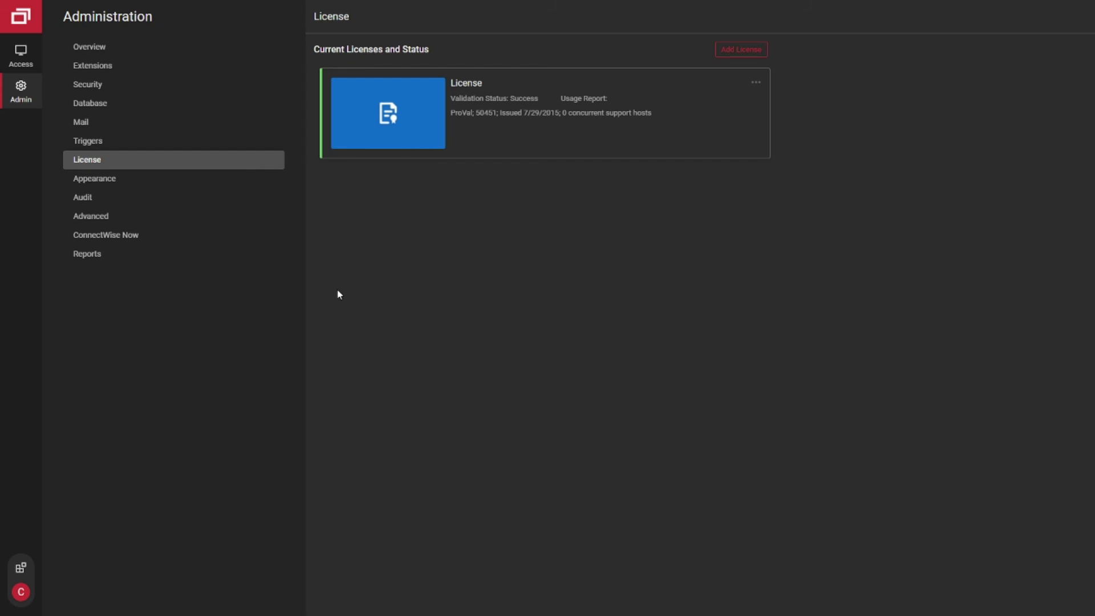
pyautogui.moveTo(133, 330)
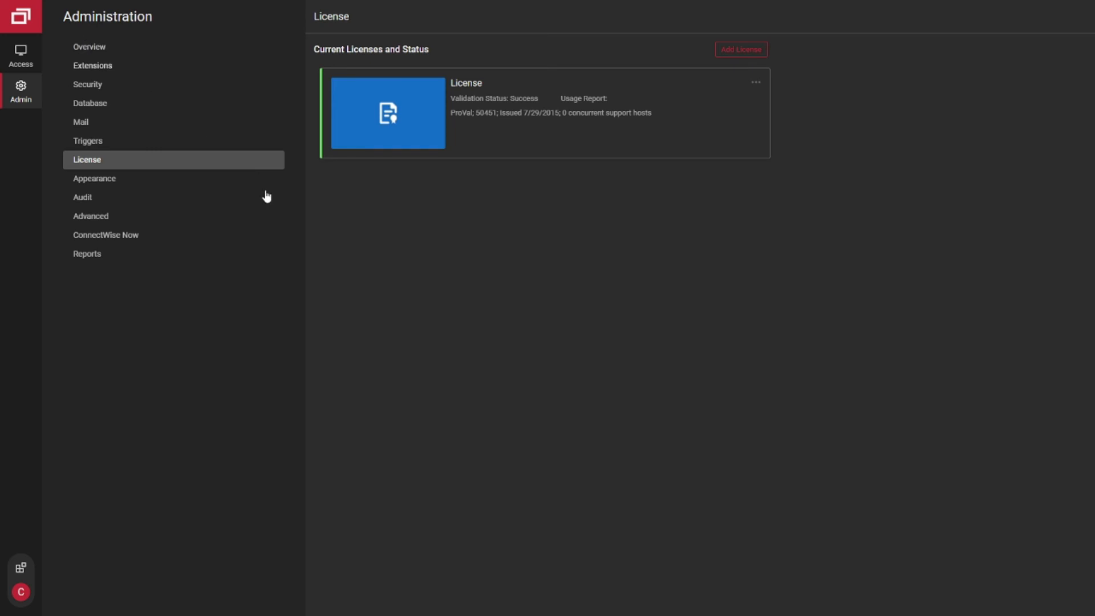
pyautogui.click(89, 47)
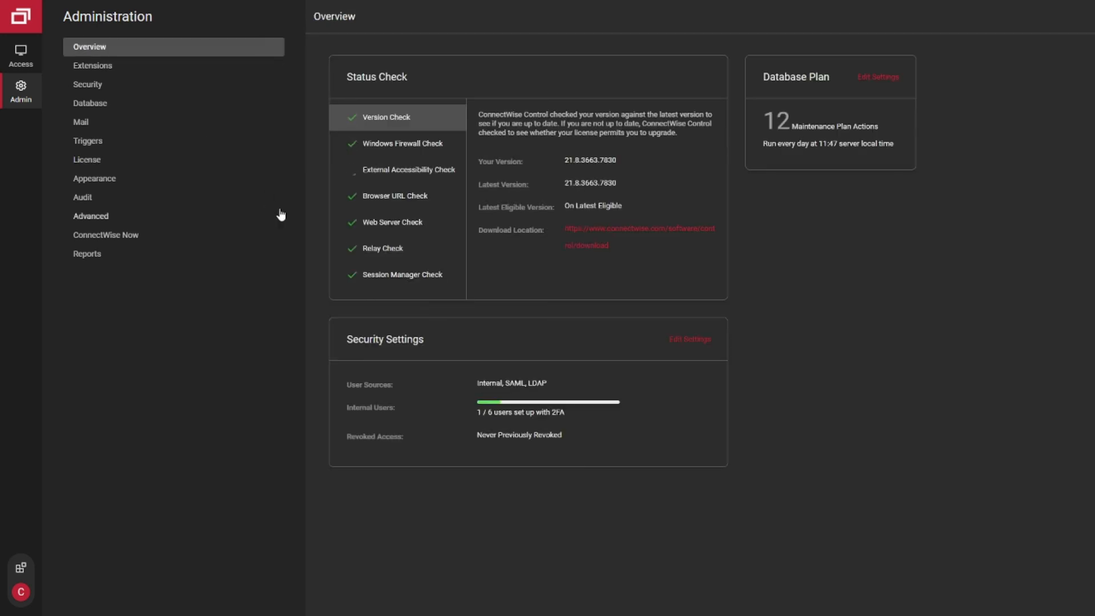